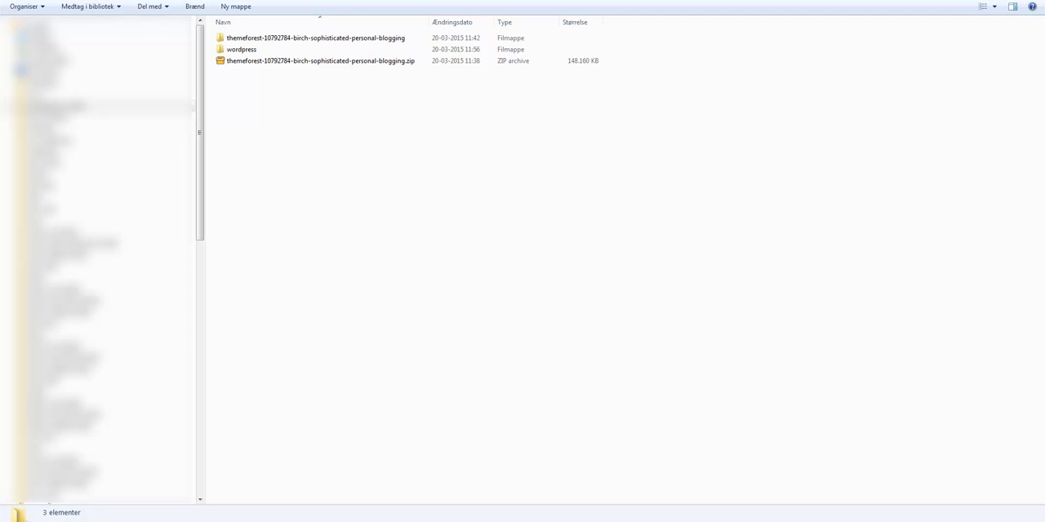
Step: Open the themeforest Birch package folder to reveal Birch-Content, Birch-Theme and other subfolders
click(318, 37)
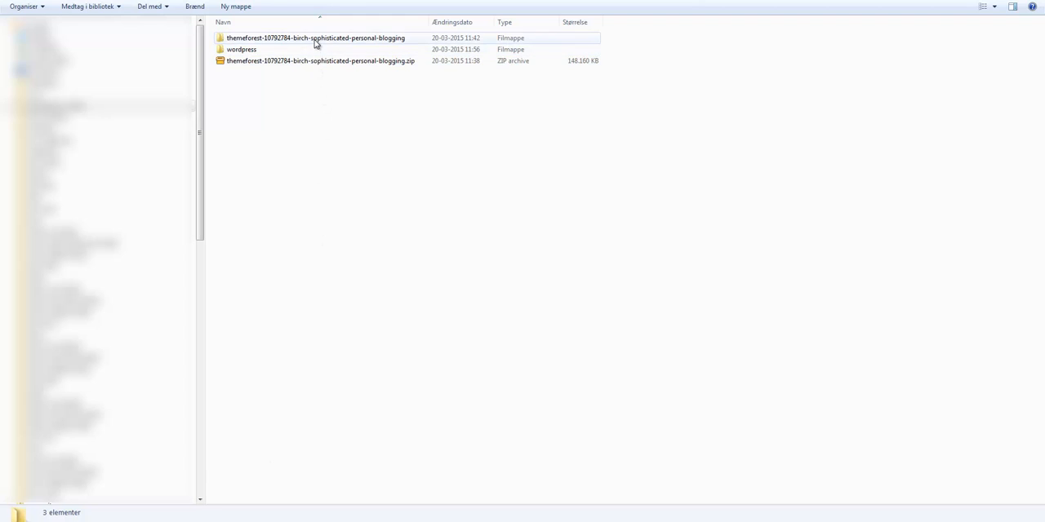
double_click(314, 37)
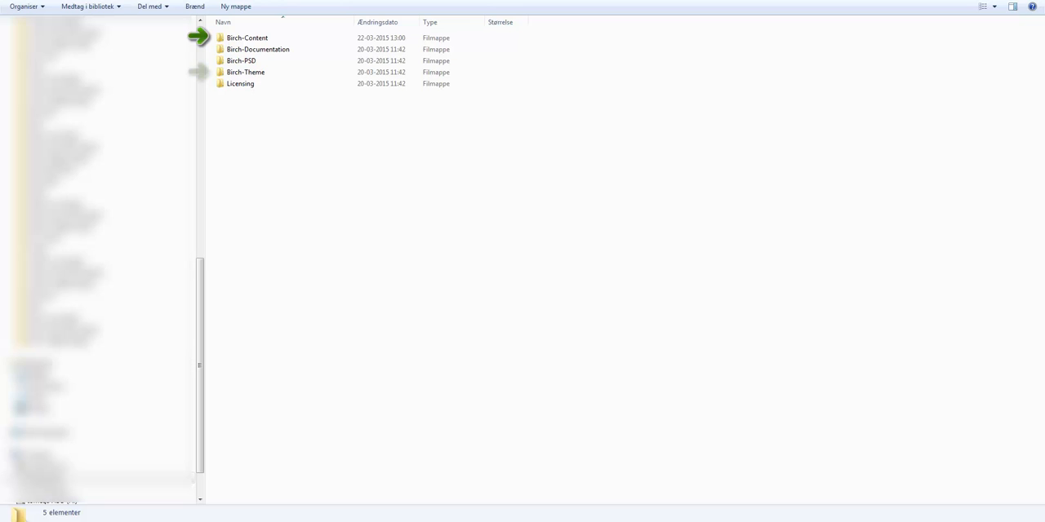
mouse_move(200, 72)
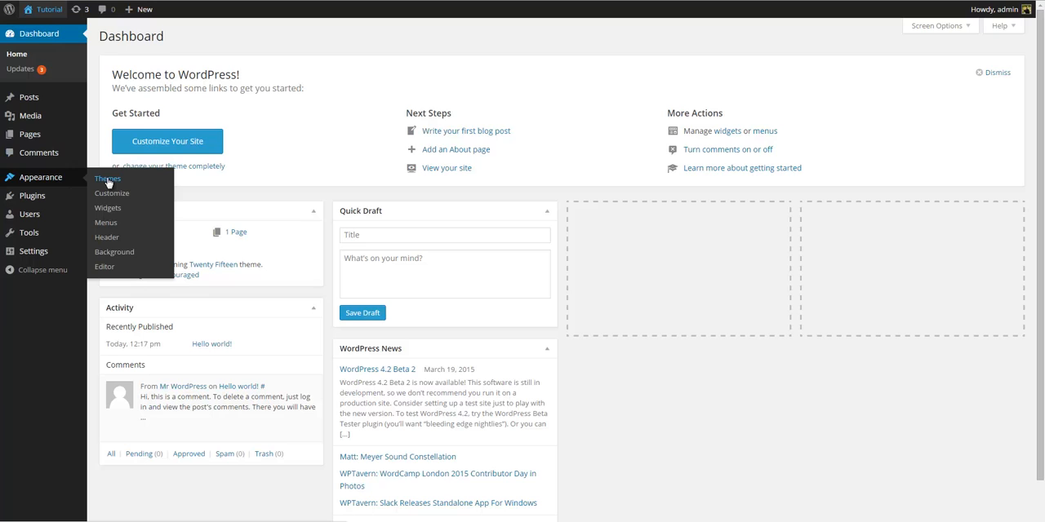
Step: Upload birch.zip from the Birch-Theme folder and install it as a new theme
click(107, 178)
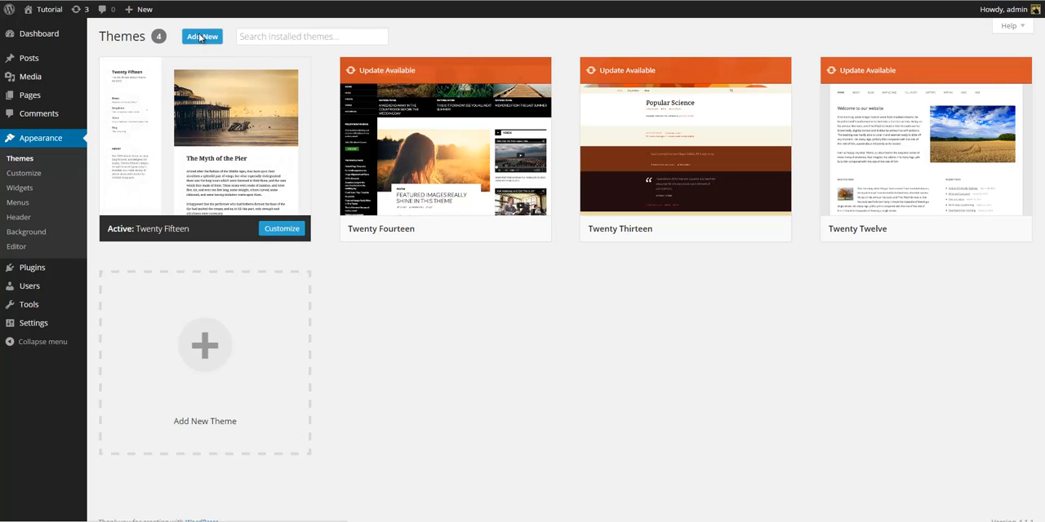
click(202, 36)
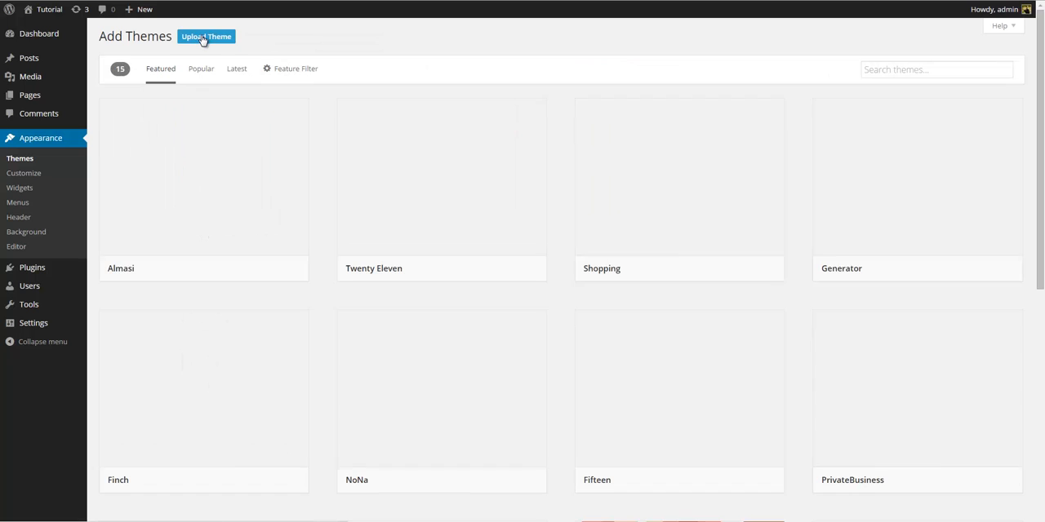
click(206, 37)
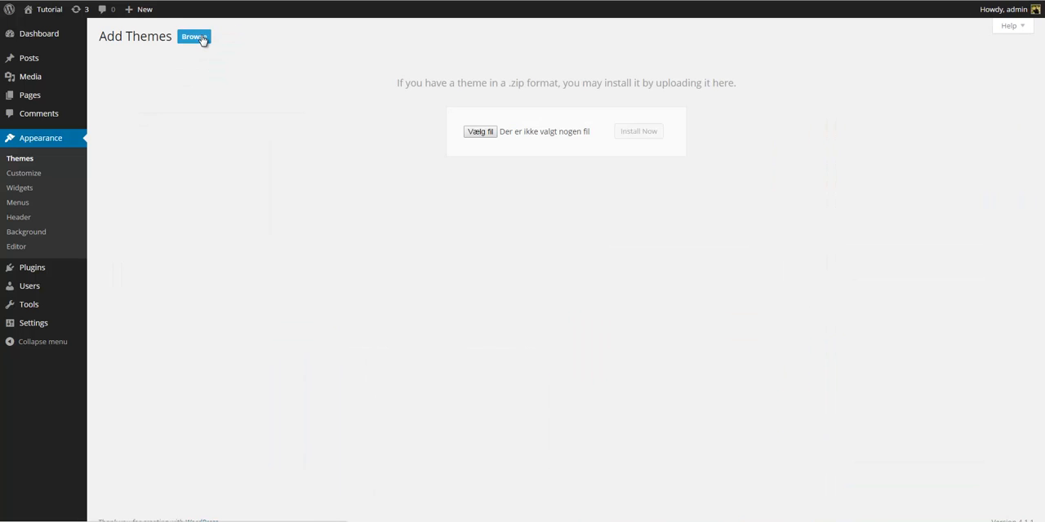
click(479, 131)
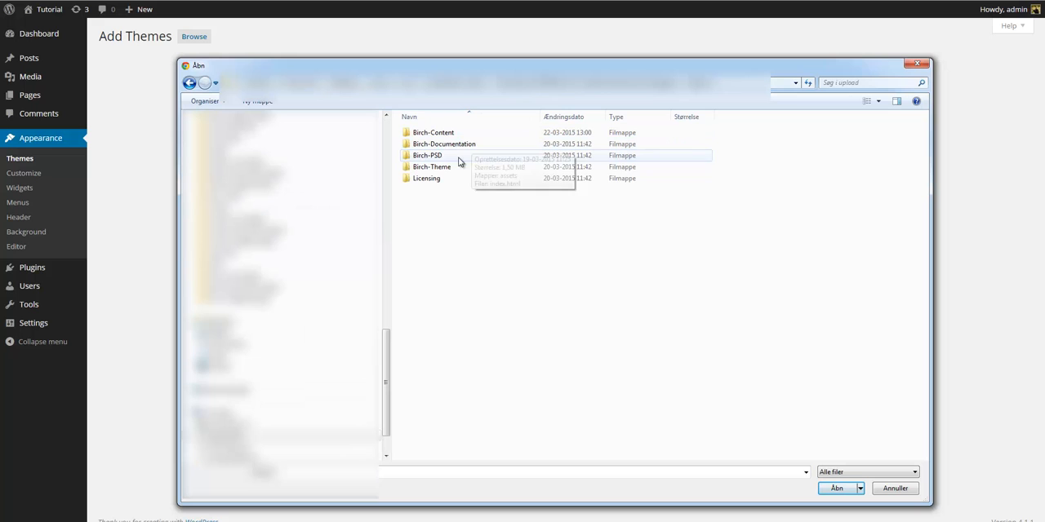
double_click(431, 166)
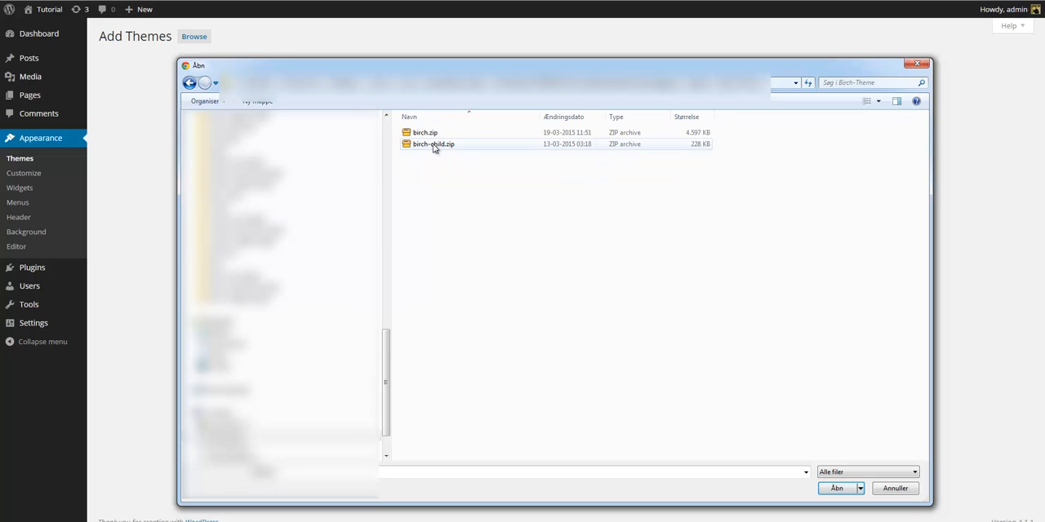
click(424, 132)
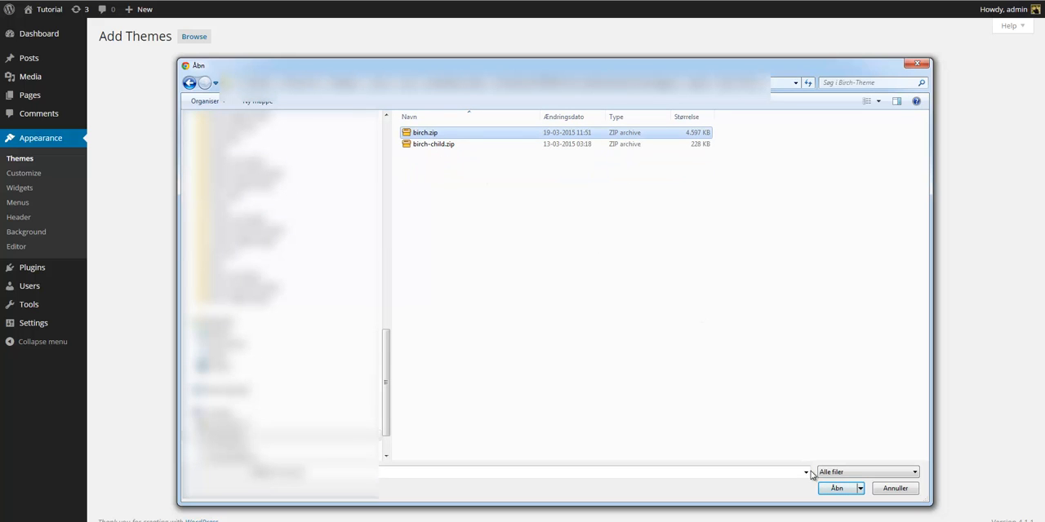
click(836, 488)
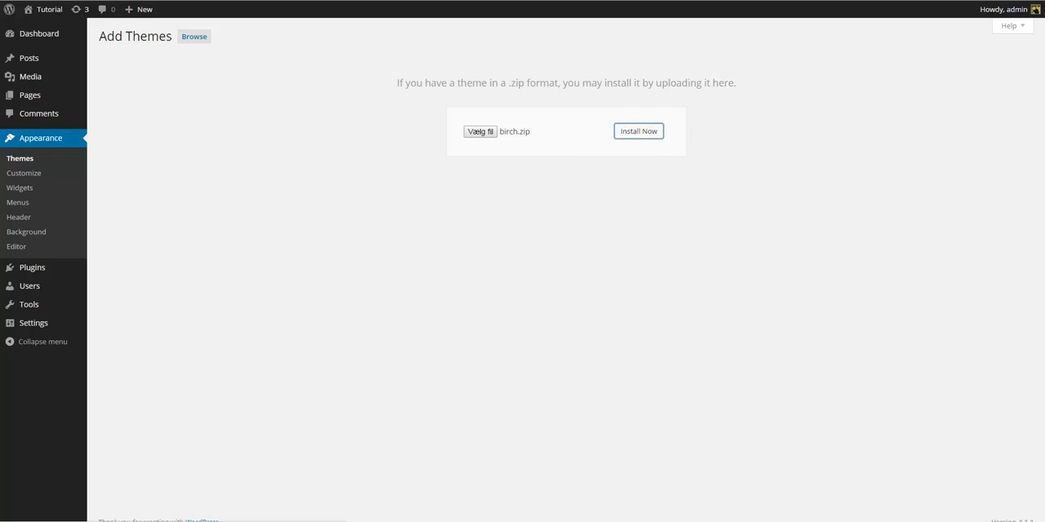
click(637, 131)
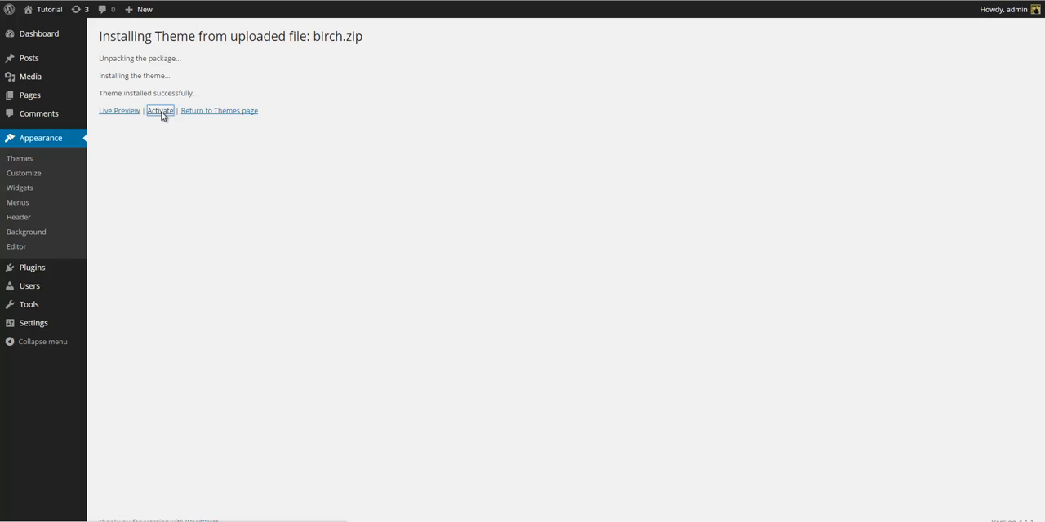
Step: Activate the freshly installed Birch theme from the installation results page
click(160, 111)
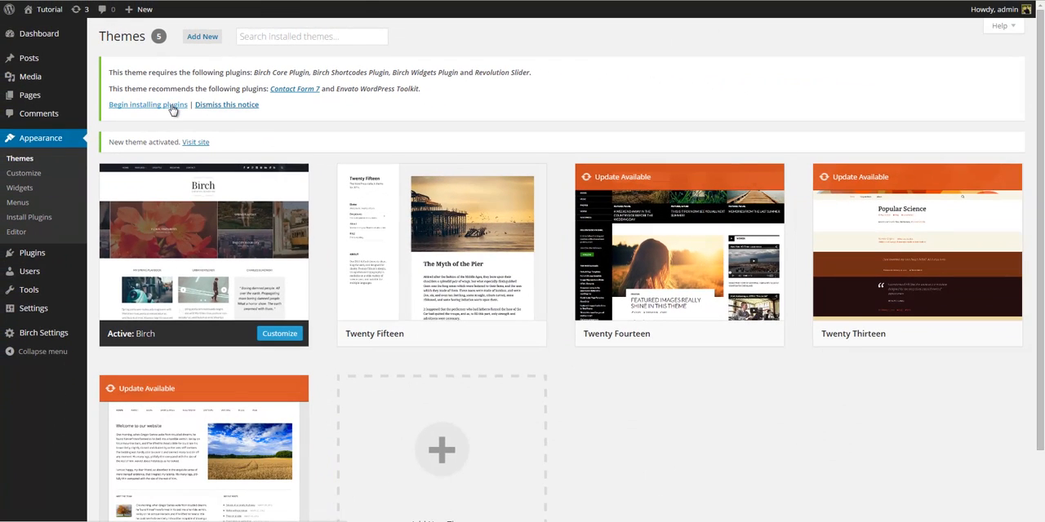
Step: Bulk-install the six required and recommended Birch plugins
click(147, 104)
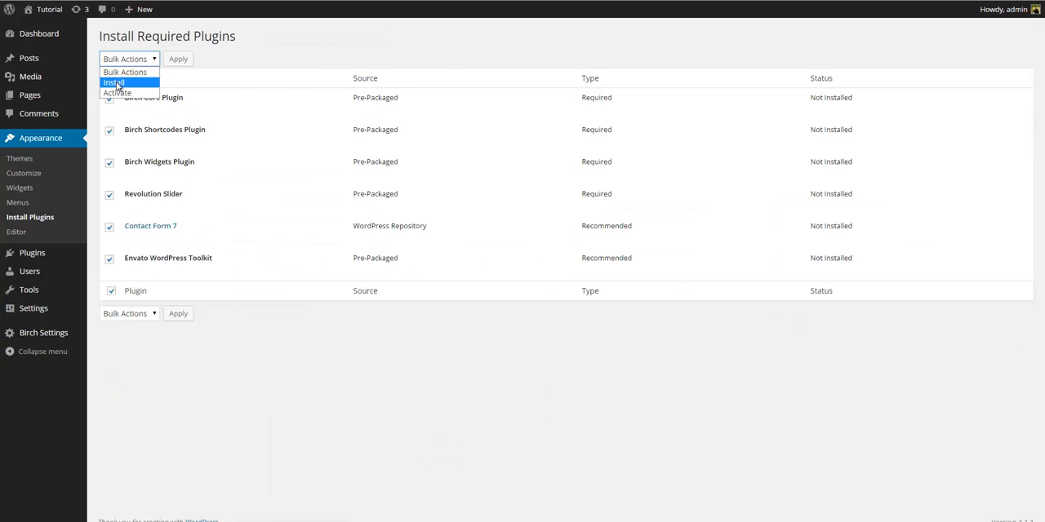
click(114, 83)
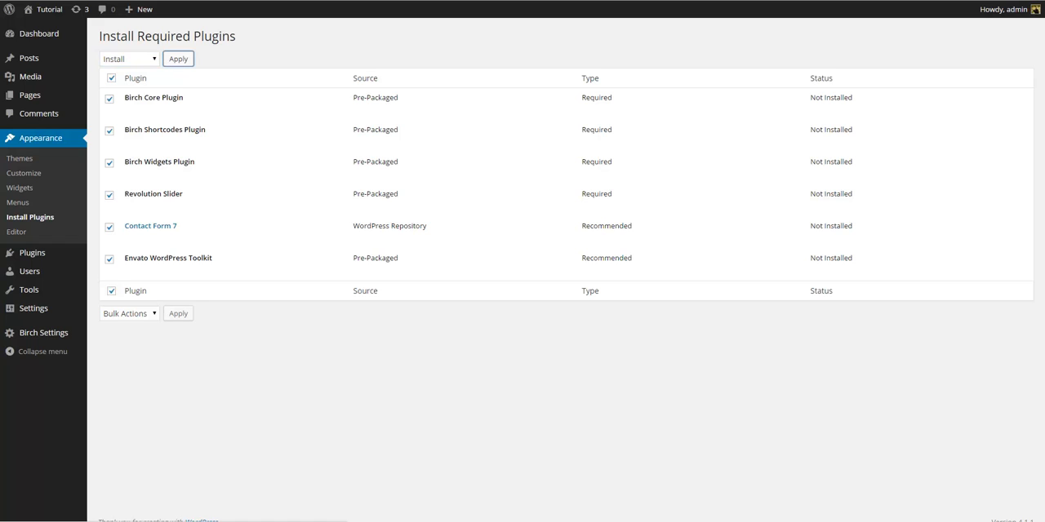
click(177, 58)
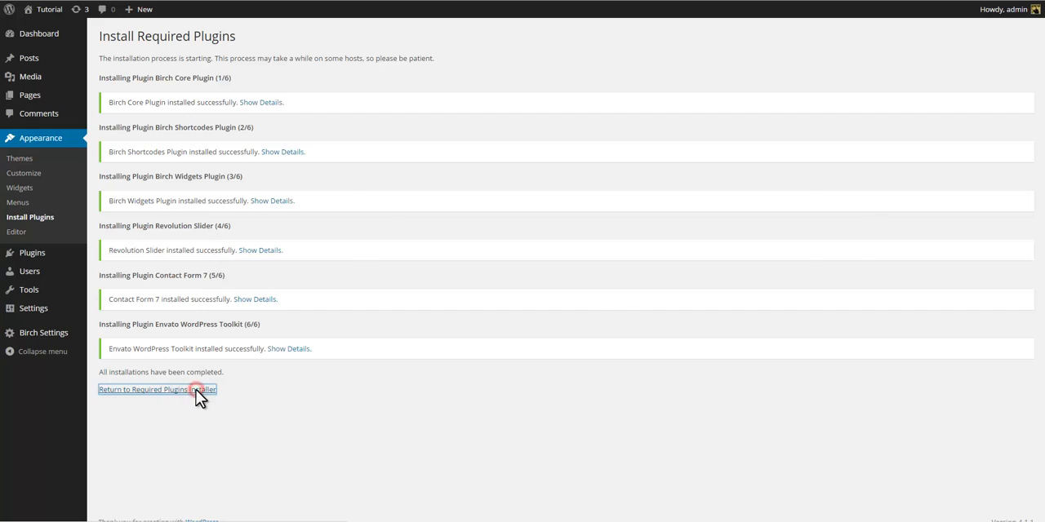
Step: Select all the installed Birch plugins and bulk-activate them
click(157, 389)
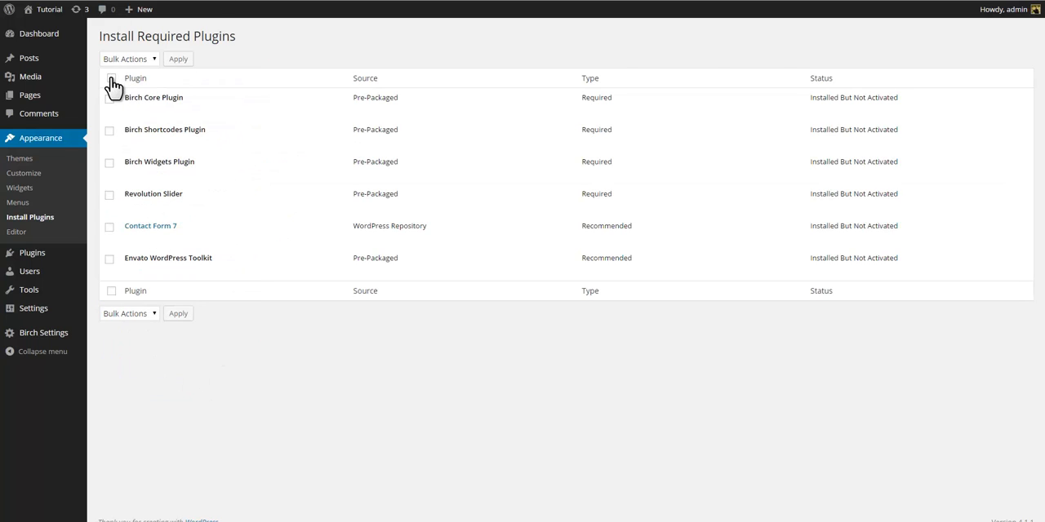
click(110, 78)
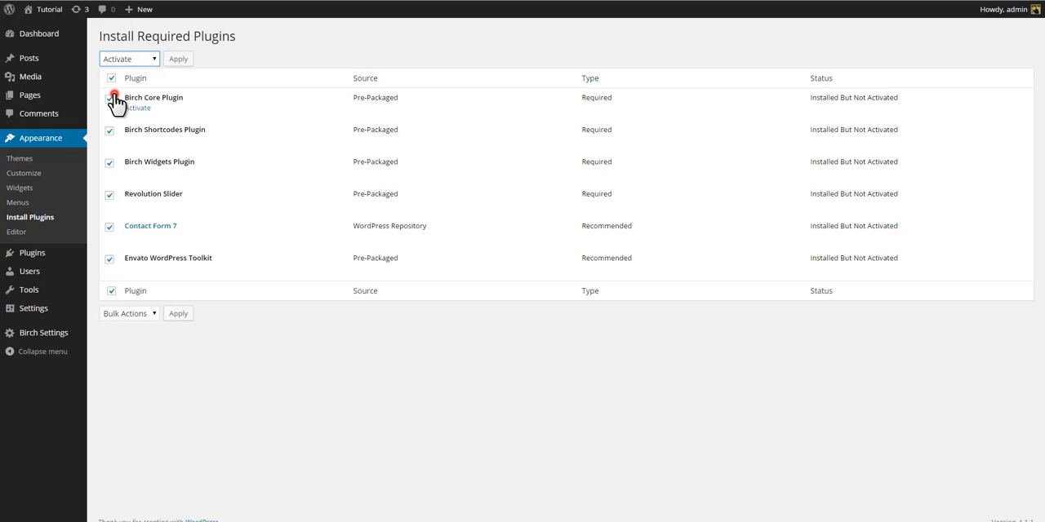
click(177, 58)
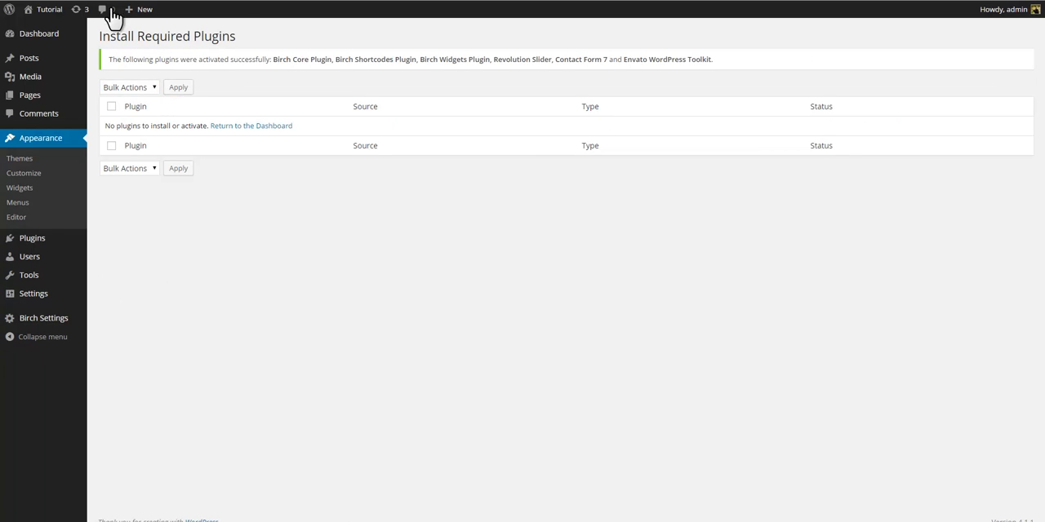
mouse_move(32, 237)
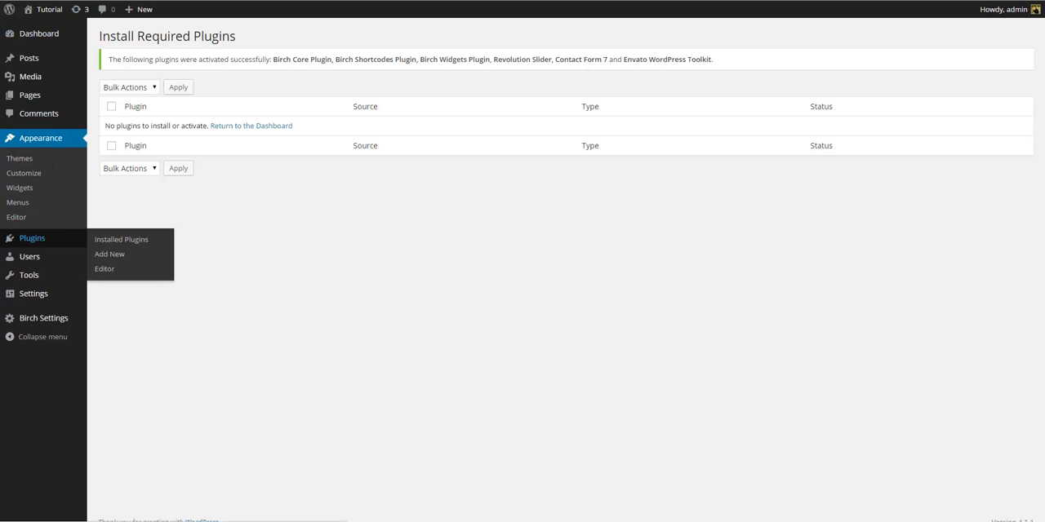
Step: Review Installed Plugins to confirm the six Birch plugins, including Revolution Slider, are active
click(121, 239)
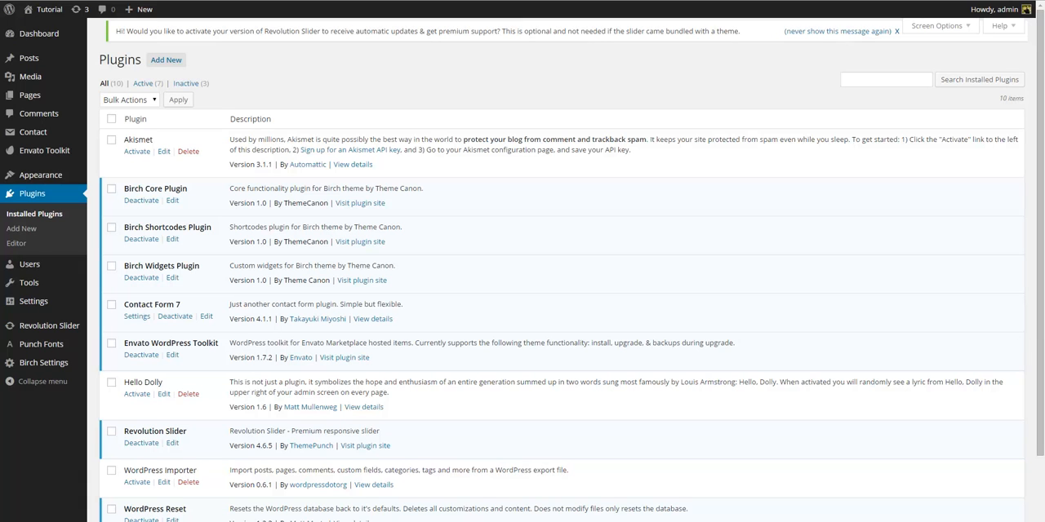
mouse_move(28, 282)
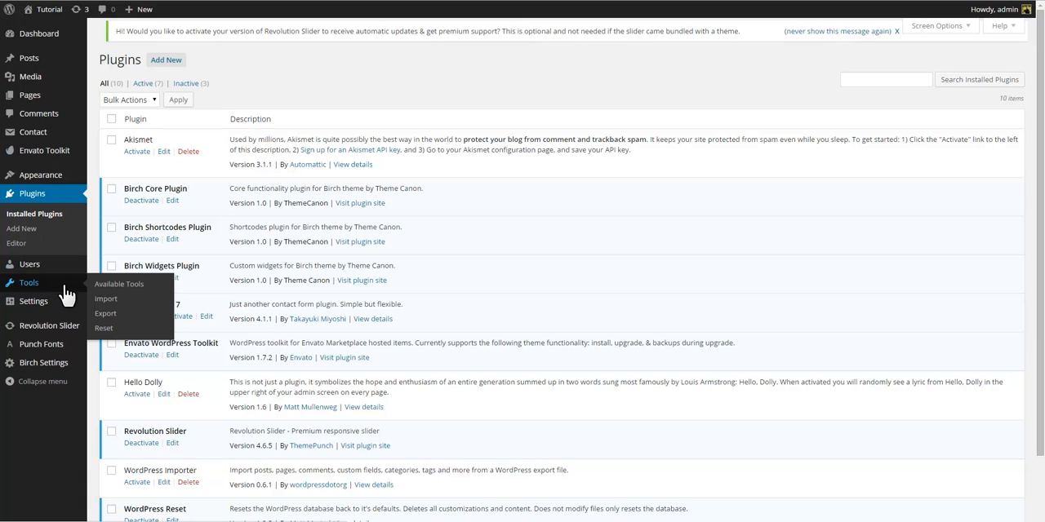
mouse_move(106, 299)
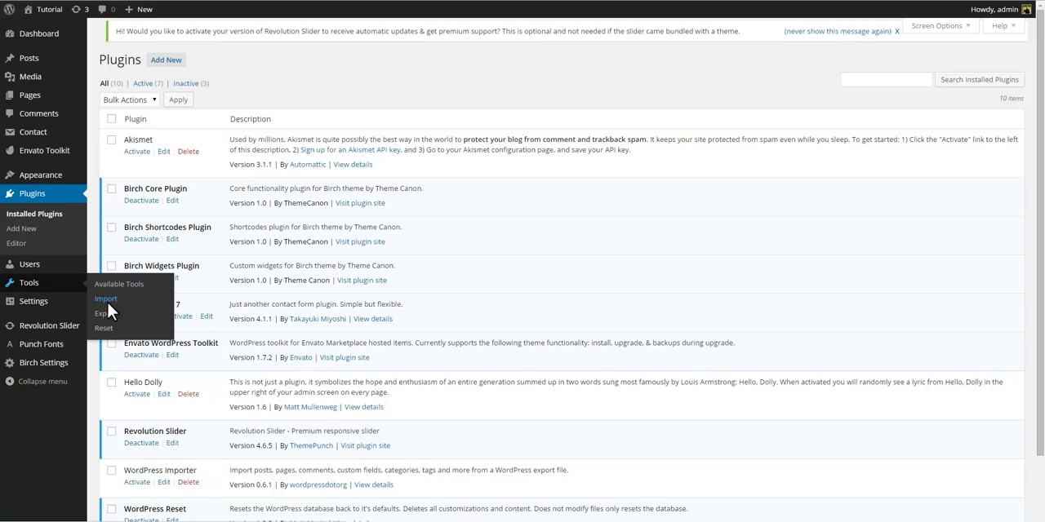
Step: Upload content.xml from Birch-Content into the WordPress content importer
click(105, 299)
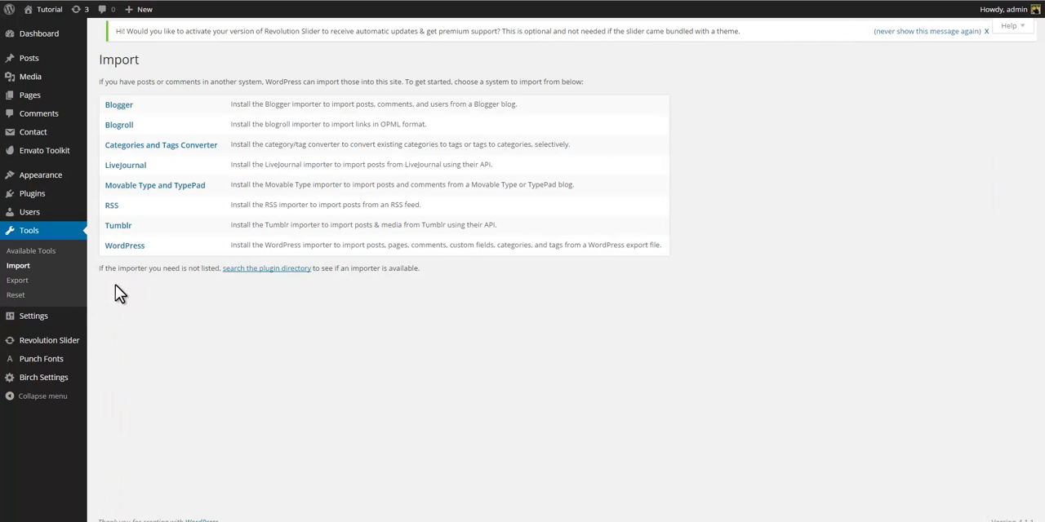
click(124, 244)
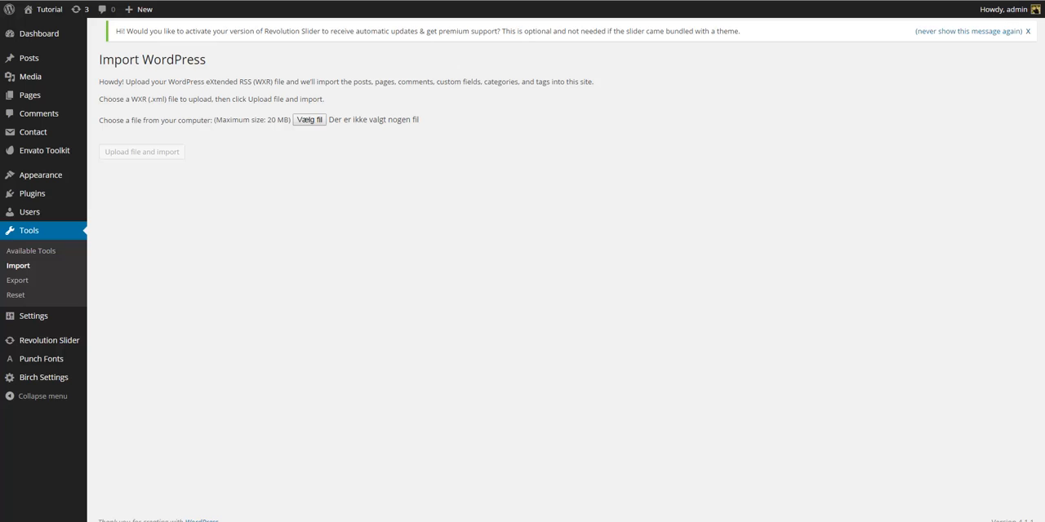
click(308, 119)
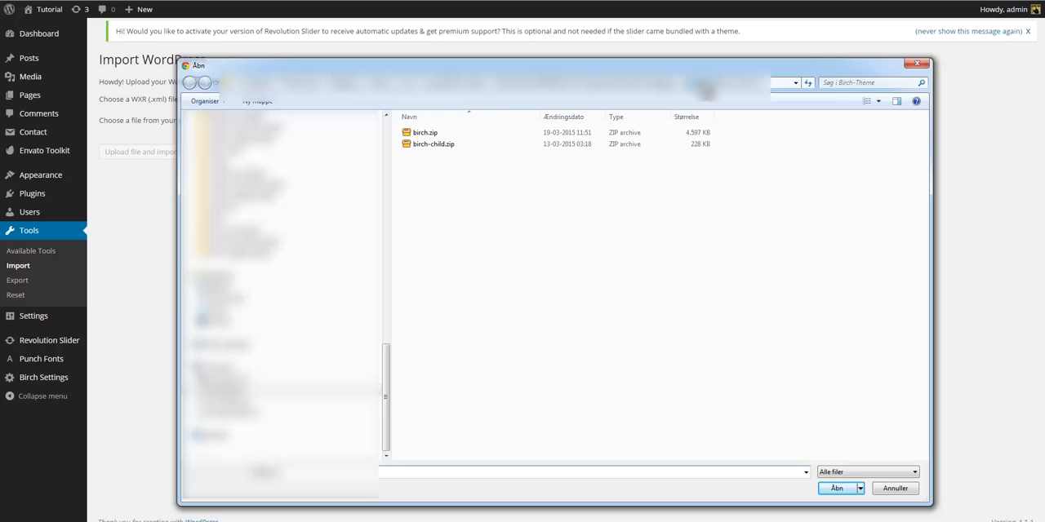
double_click(432, 132)
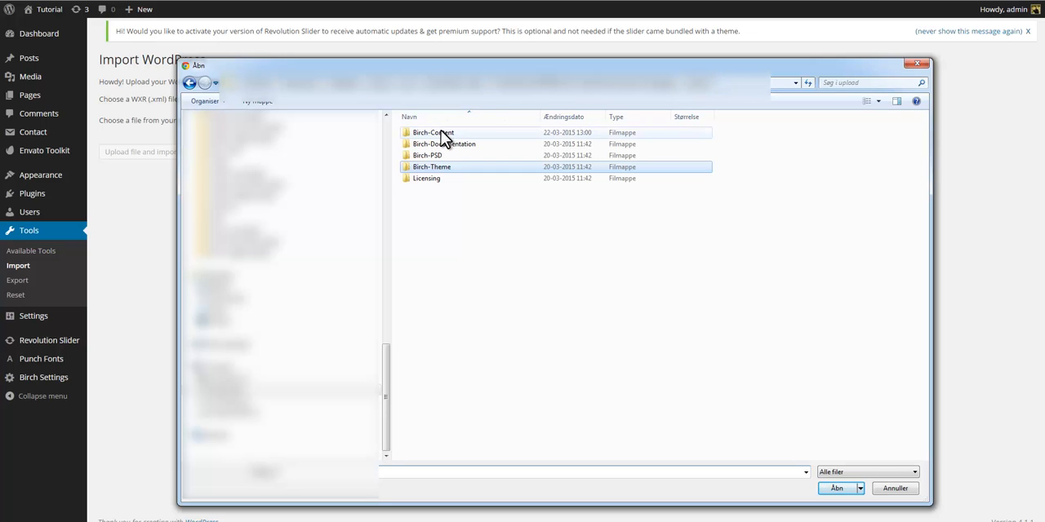
double_click(433, 133)
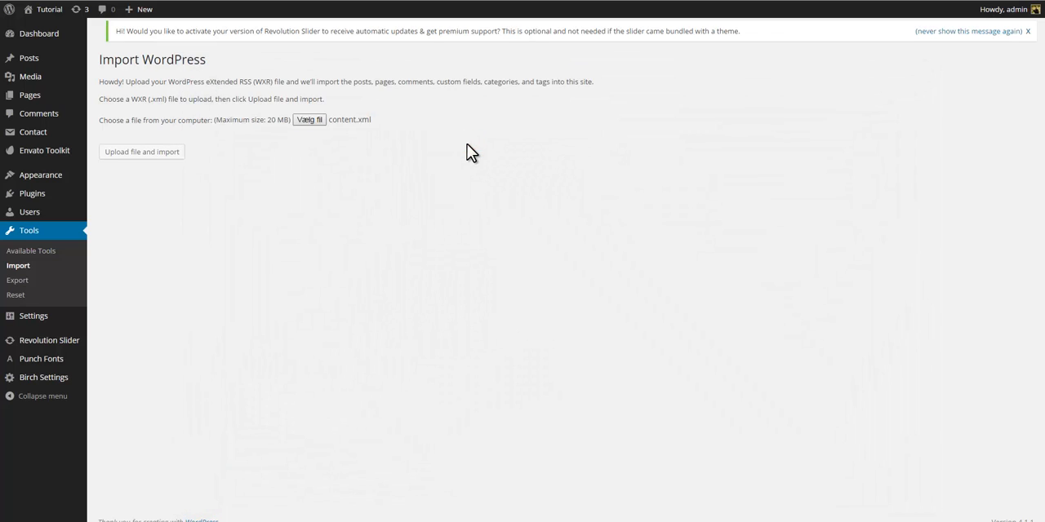
click(141, 152)
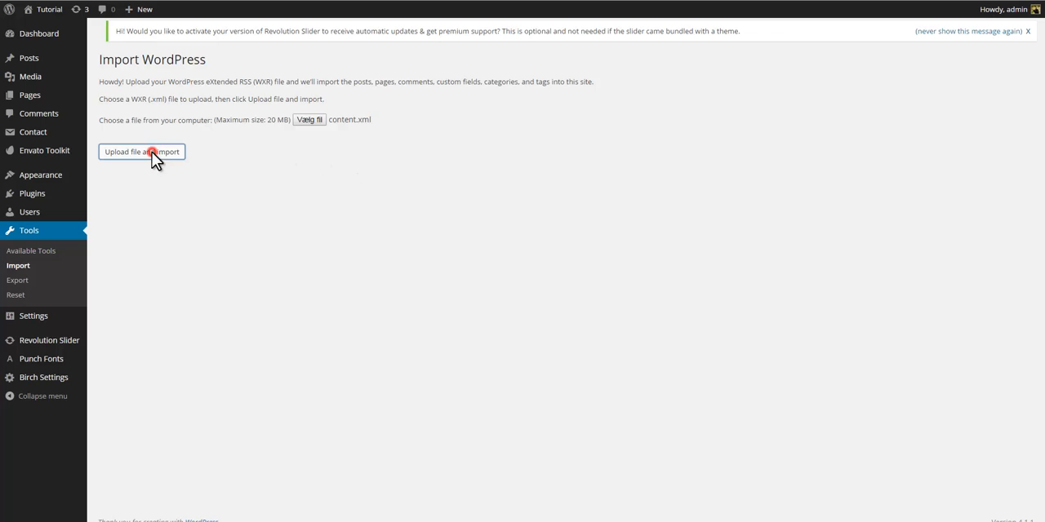
click(141, 152)
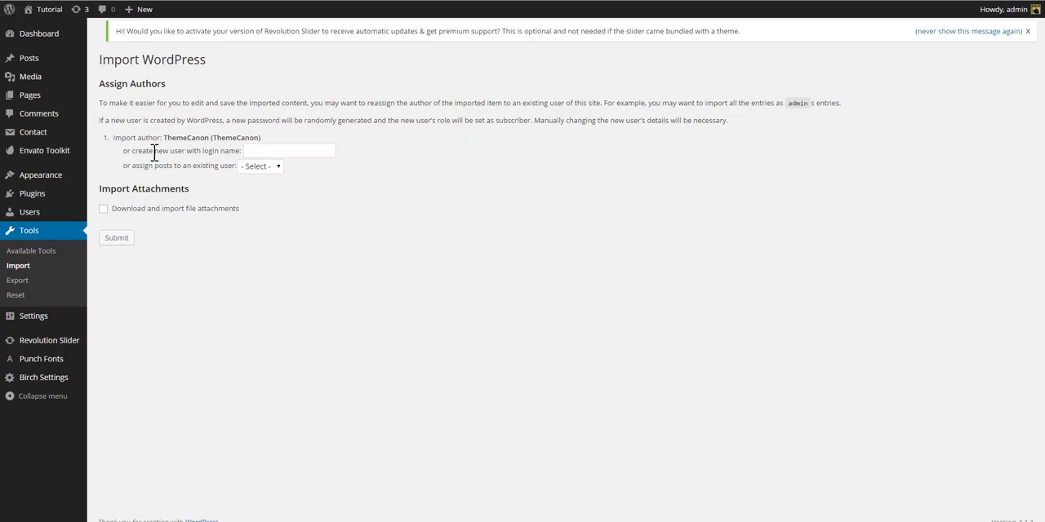
Step: Import the demo content with file attachments downloaded and imported
click(103, 208)
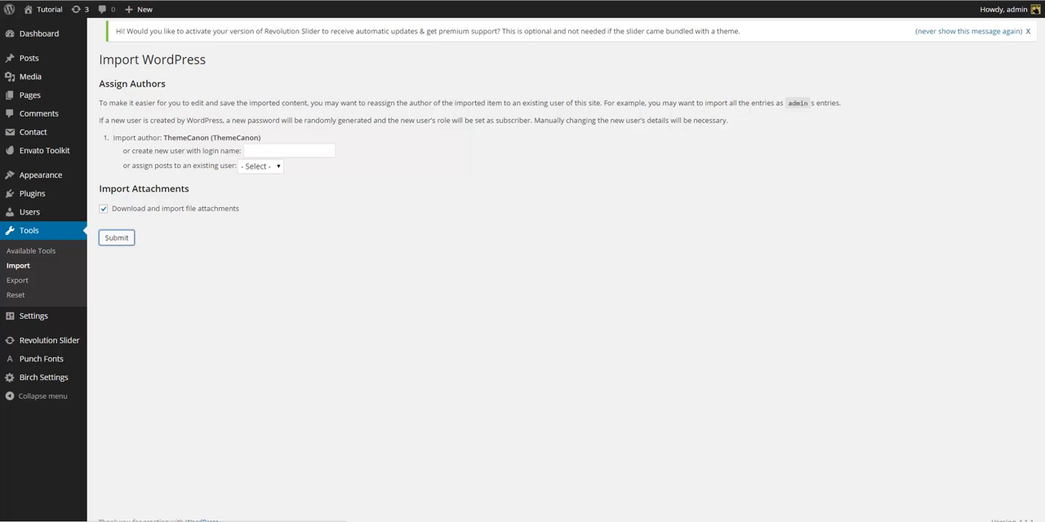
click(116, 237)
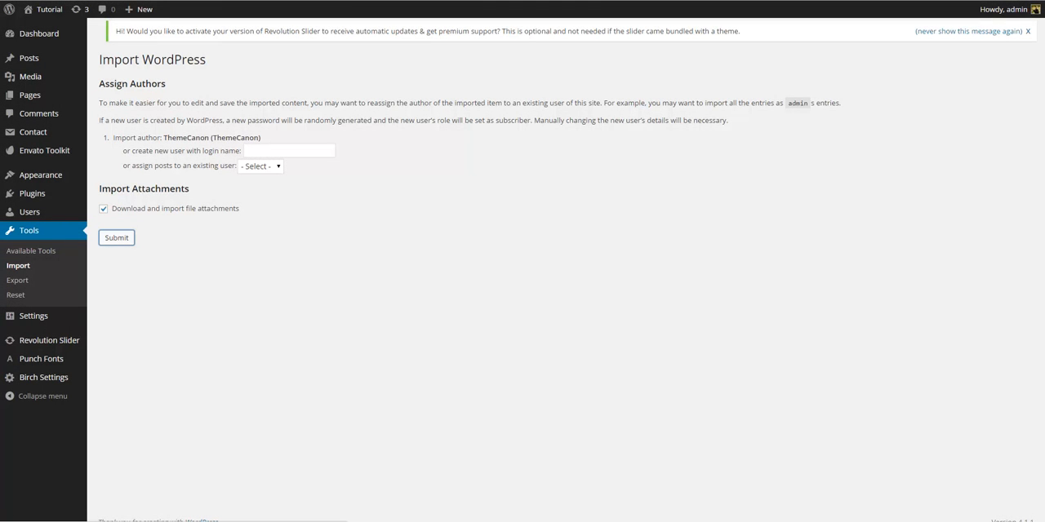
click(116, 237)
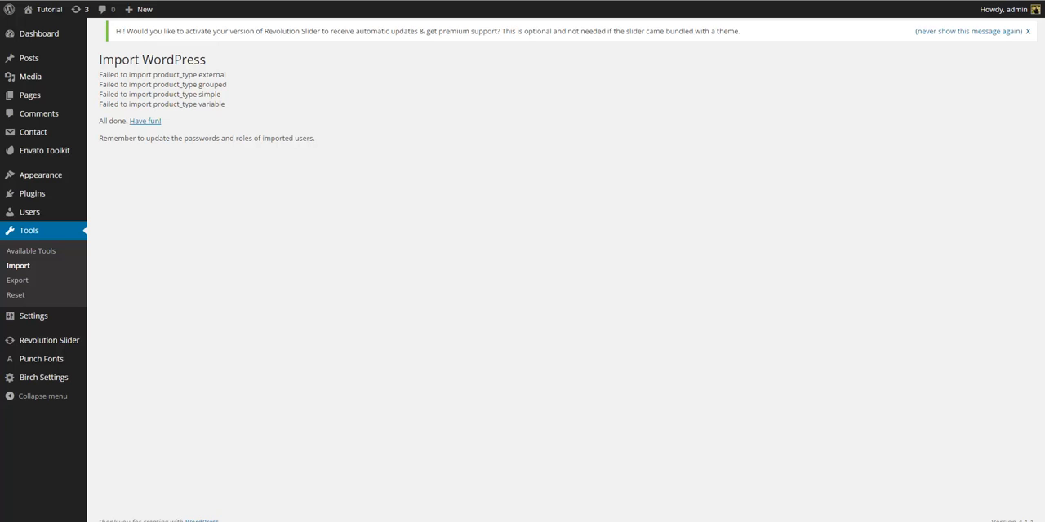
mouse_move(28, 57)
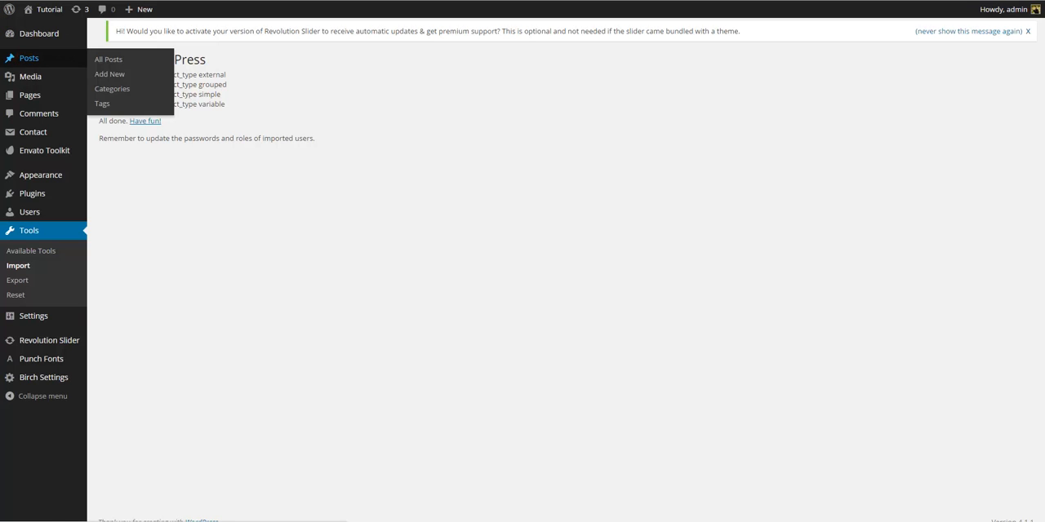
Step: Trash the default Hello world! post from the All Posts list
click(108, 58)
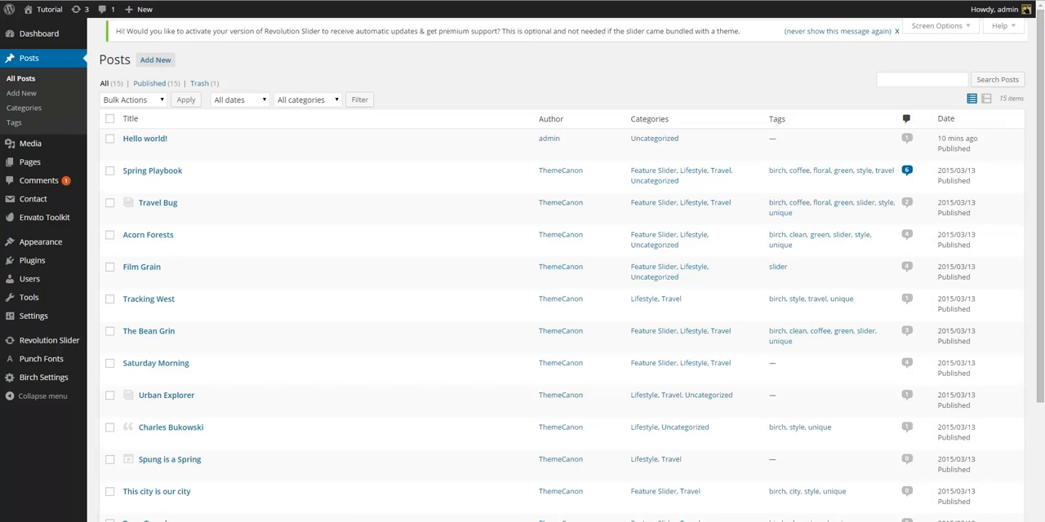
mouse_move(145, 138)
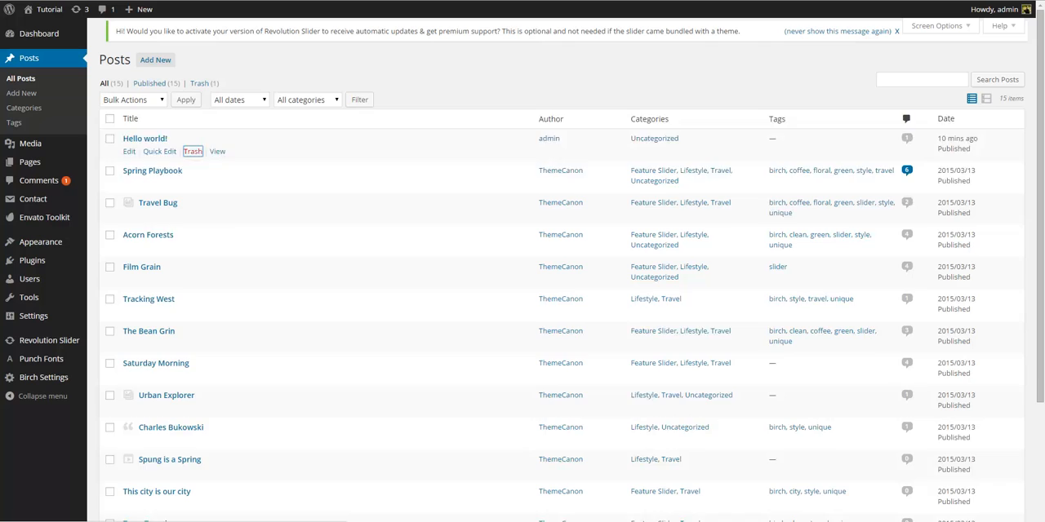
click(192, 151)
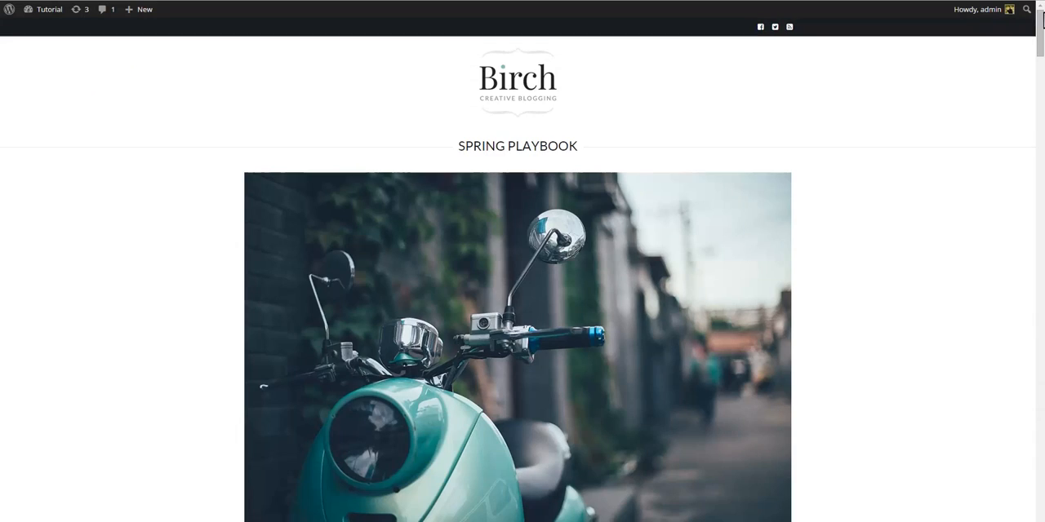
scroll(down, 3)
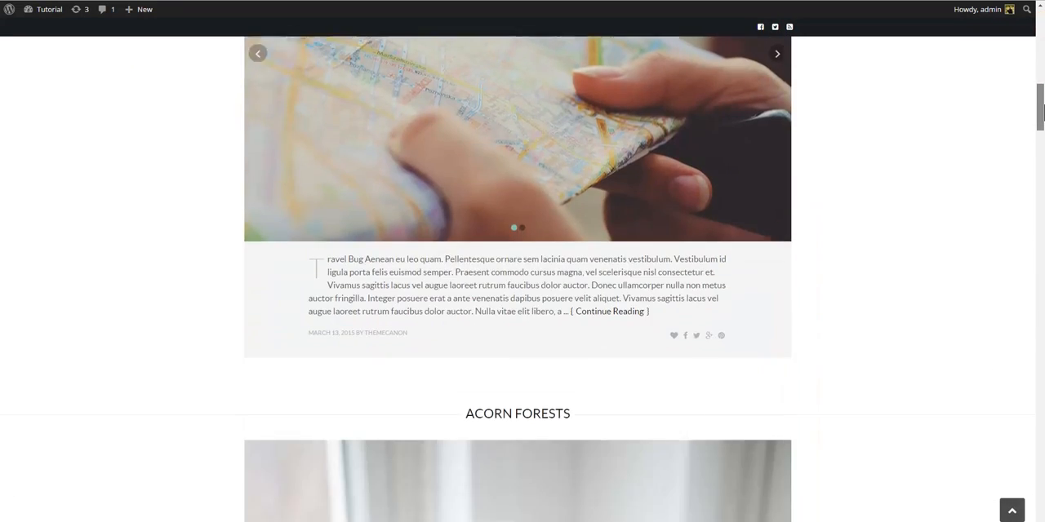
scroll(down, 3)
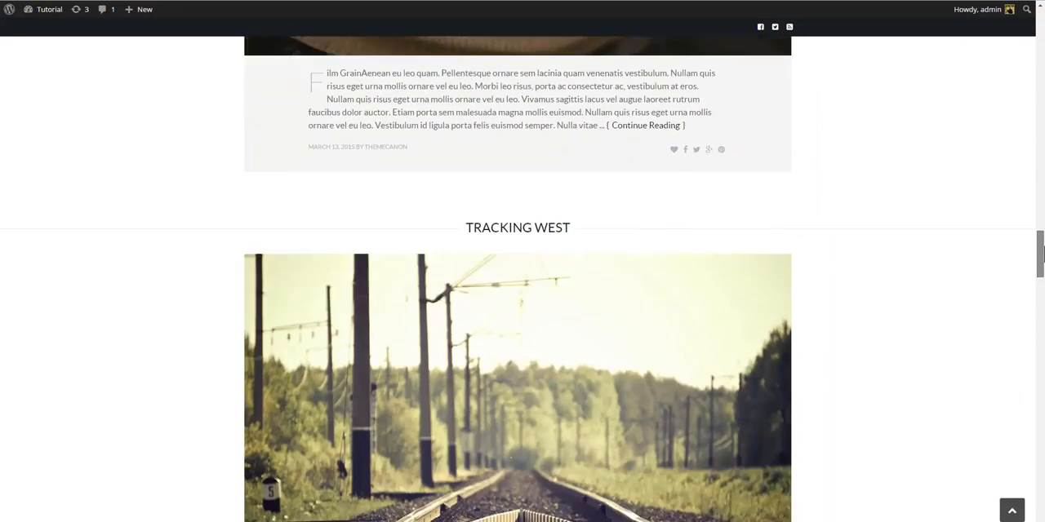
scroll(down, 3)
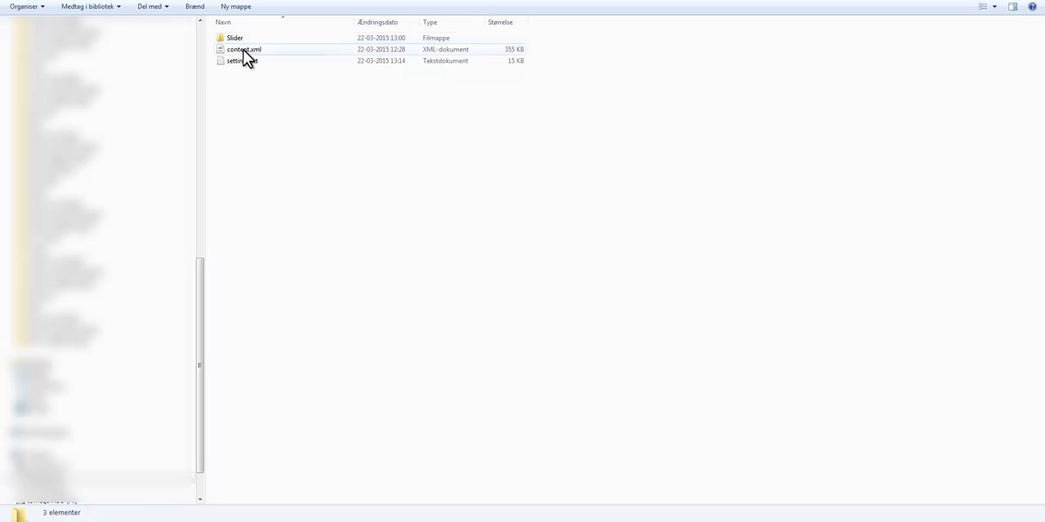
Step: Open settings.txt in Notepad and copy its encoded settings text
double_click(236, 60)
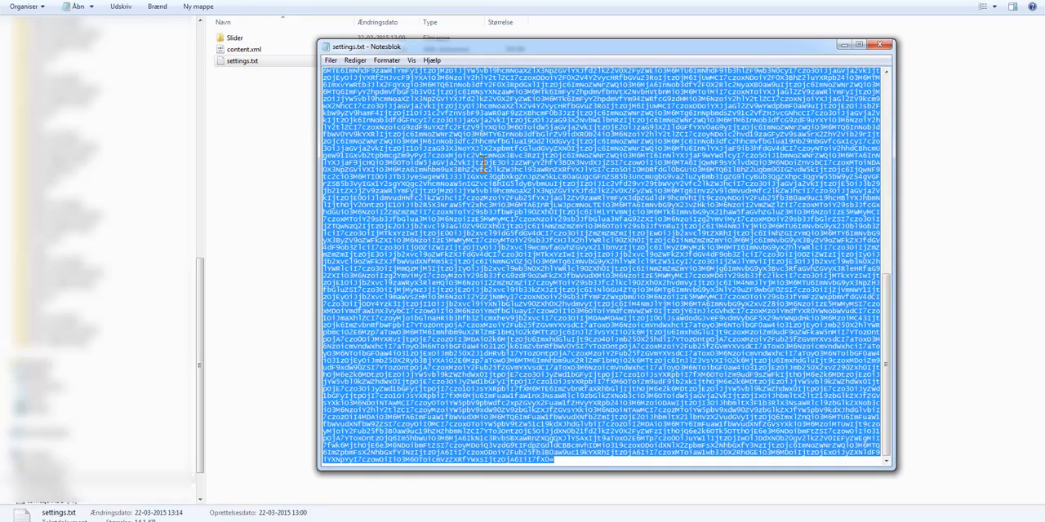
right_click(485, 163)
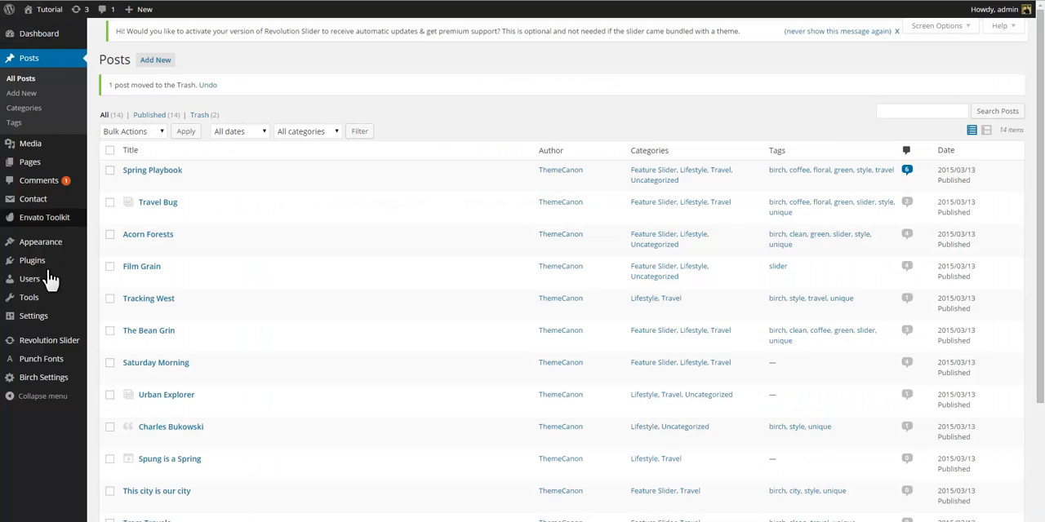
Step: Paste the copied data into Birch Settings > Advanced and import the settings
click(44, 377)
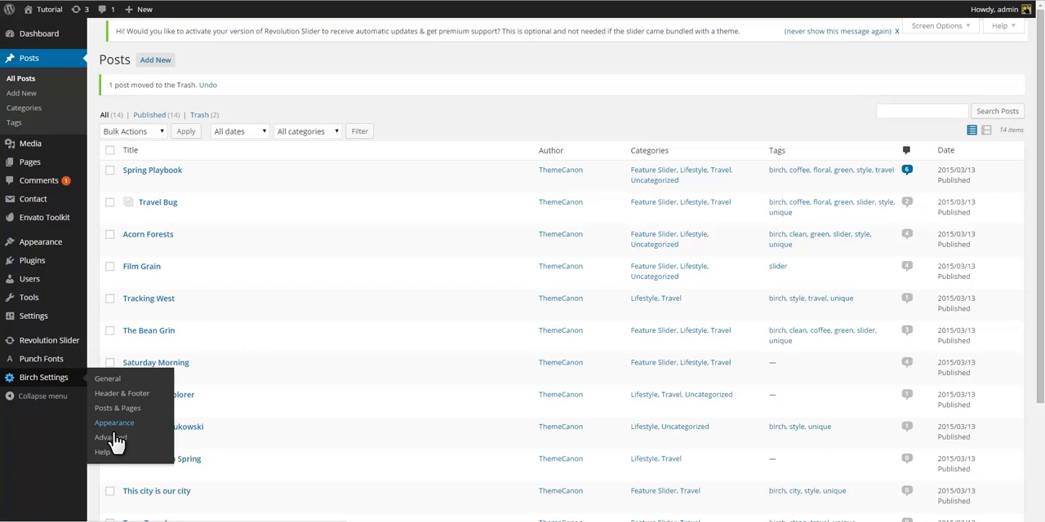
click(109, 438)
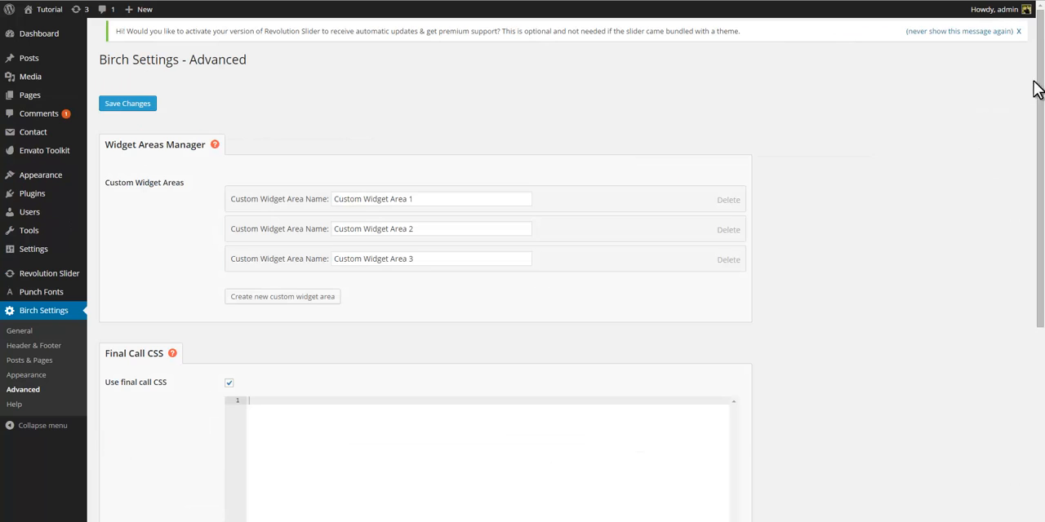
scroll(down, 3)
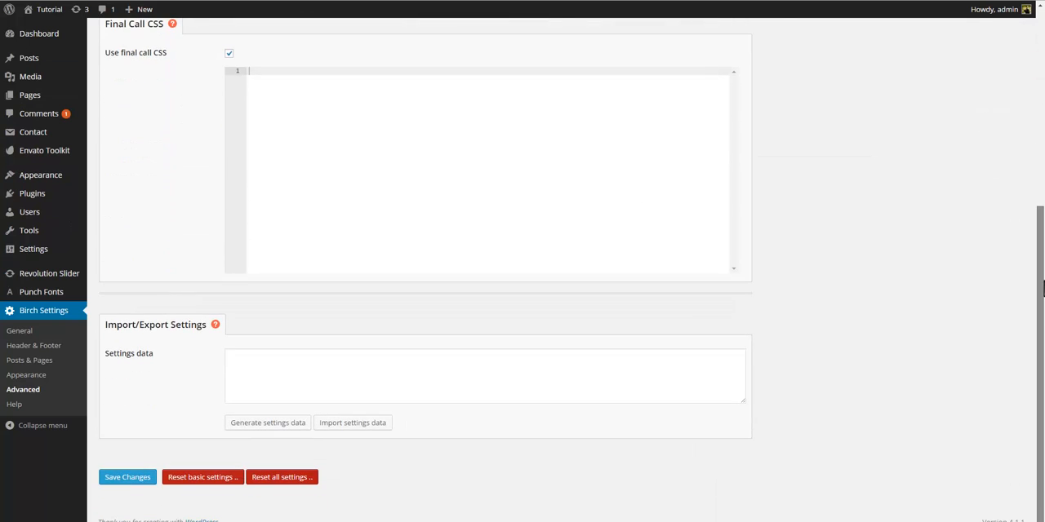
right_click(272, 368)
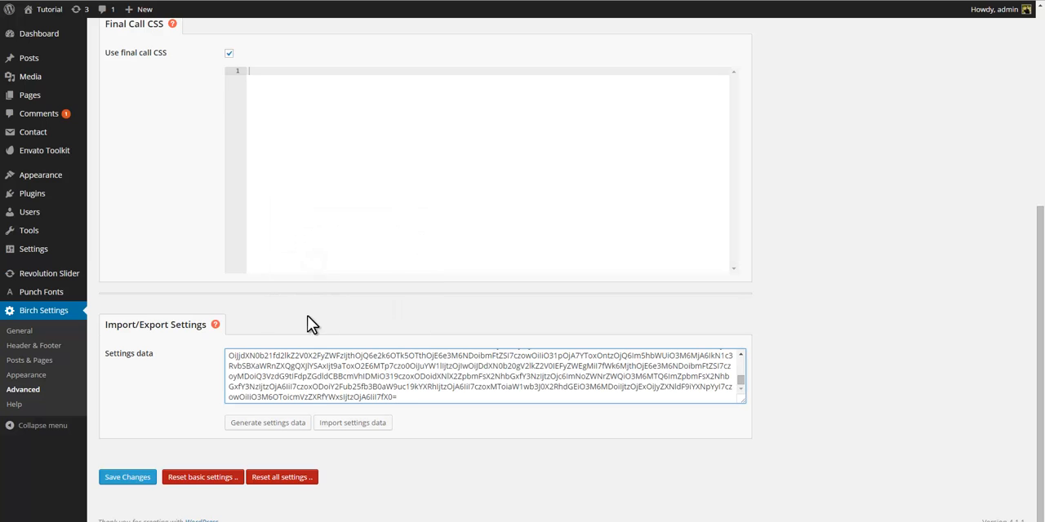
click(352, 422)
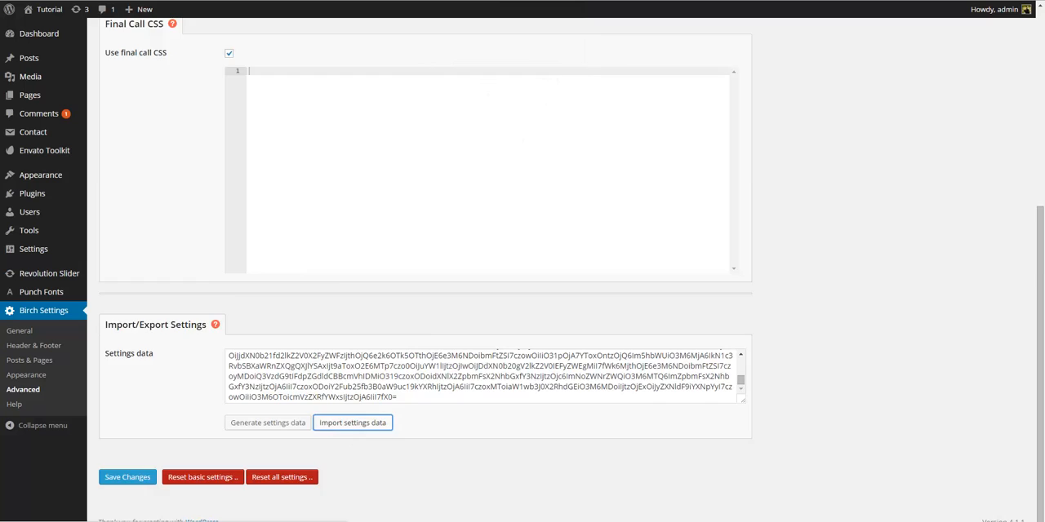
click(352, 423)
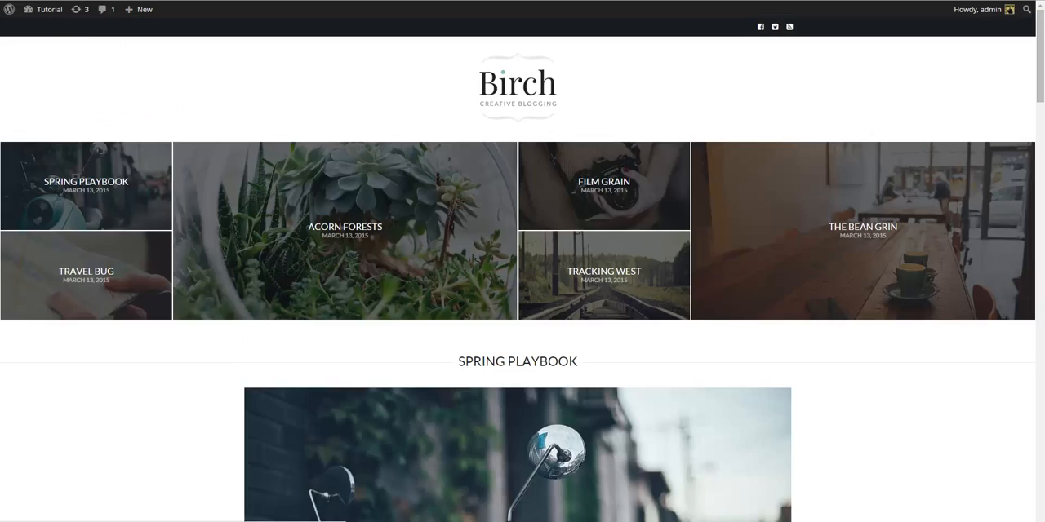
Step: Scroll through the live front page showing the Birch featured-post grid
scroll(down, 3)
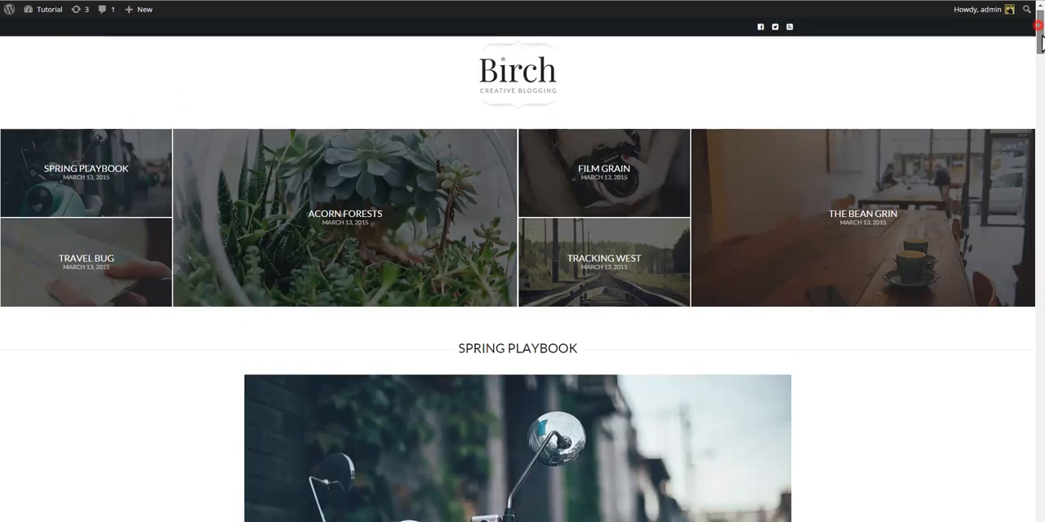
scroll(down, 3)
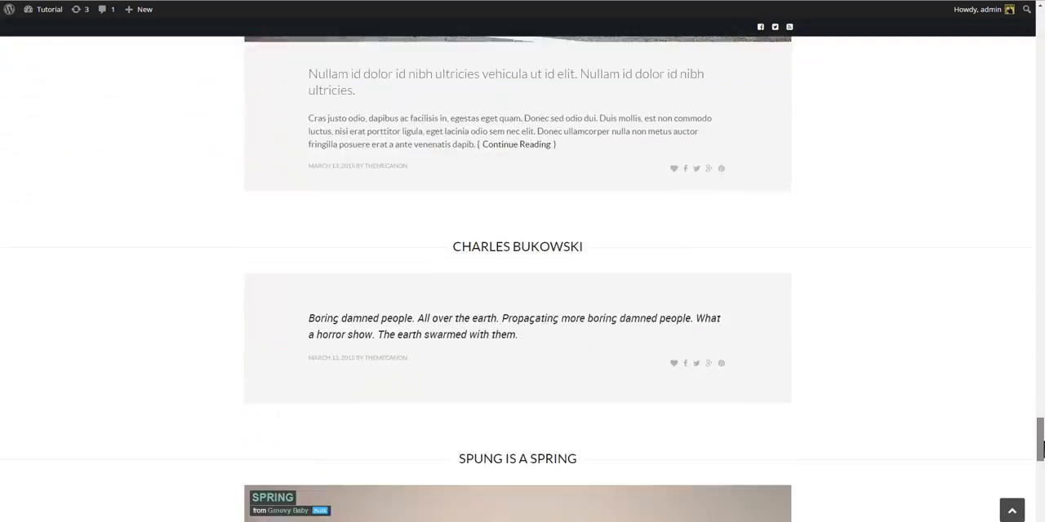
scroll(down, 3)
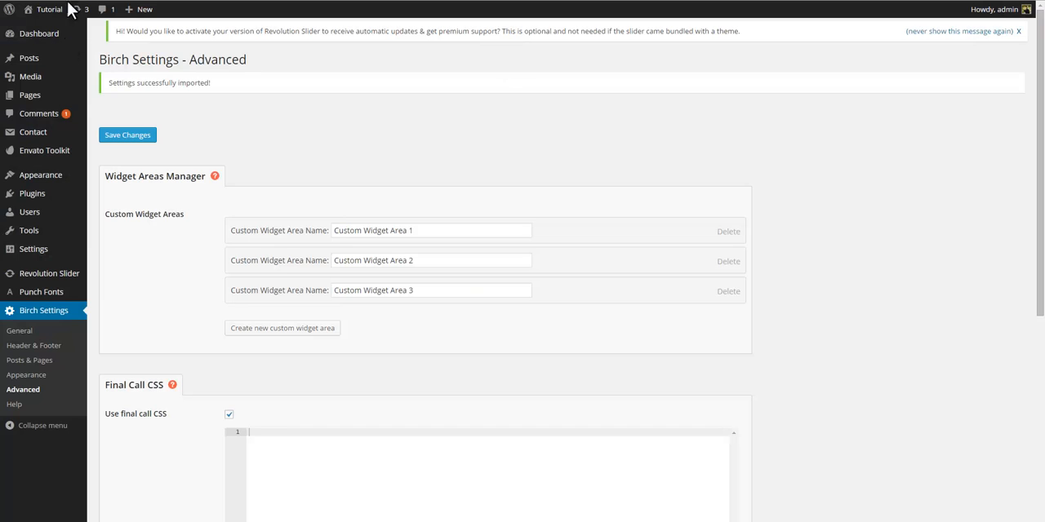
mouse_move(40, 175)
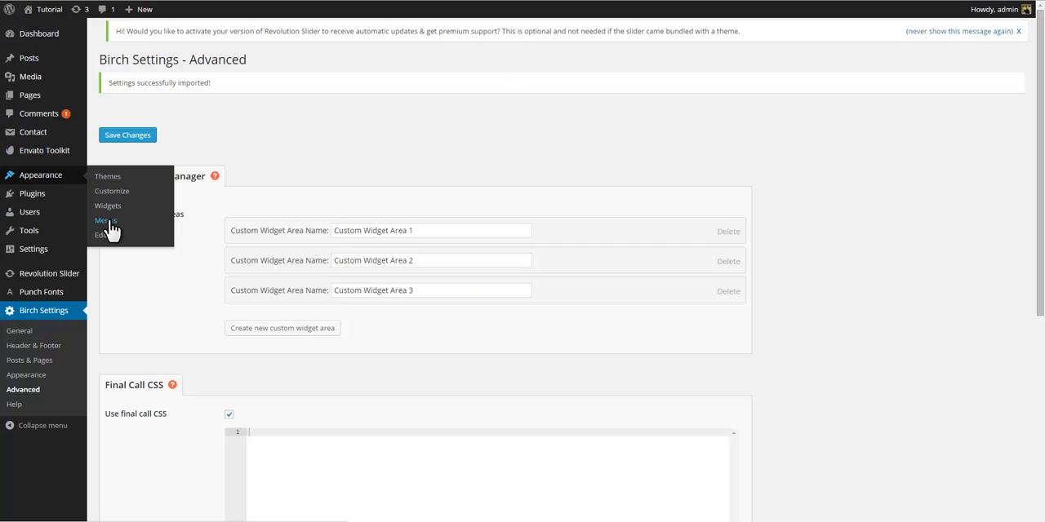
Step: Tick Primary Menu under theme locations in Appearance > Menus and save the menu
click(106, 220)
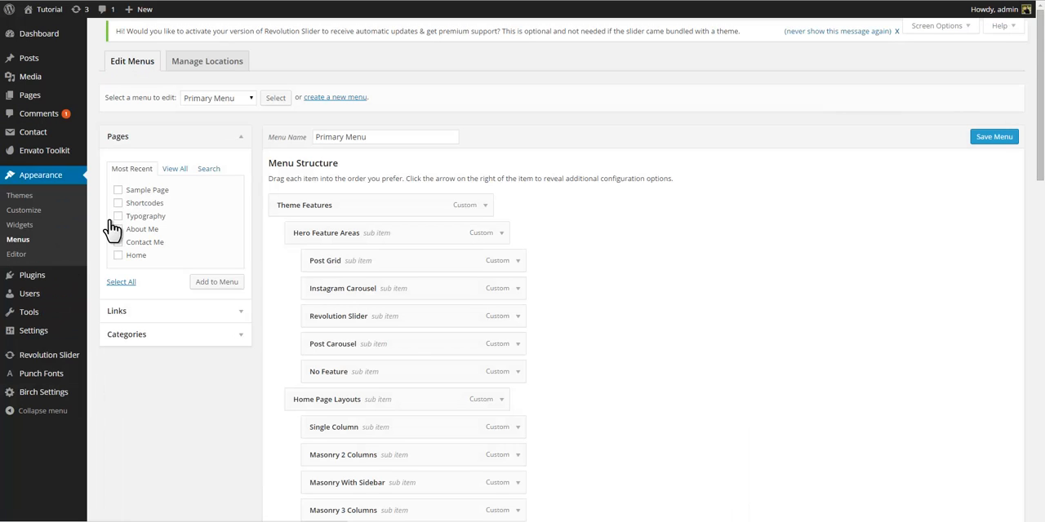
mouse_move(1009, 104)
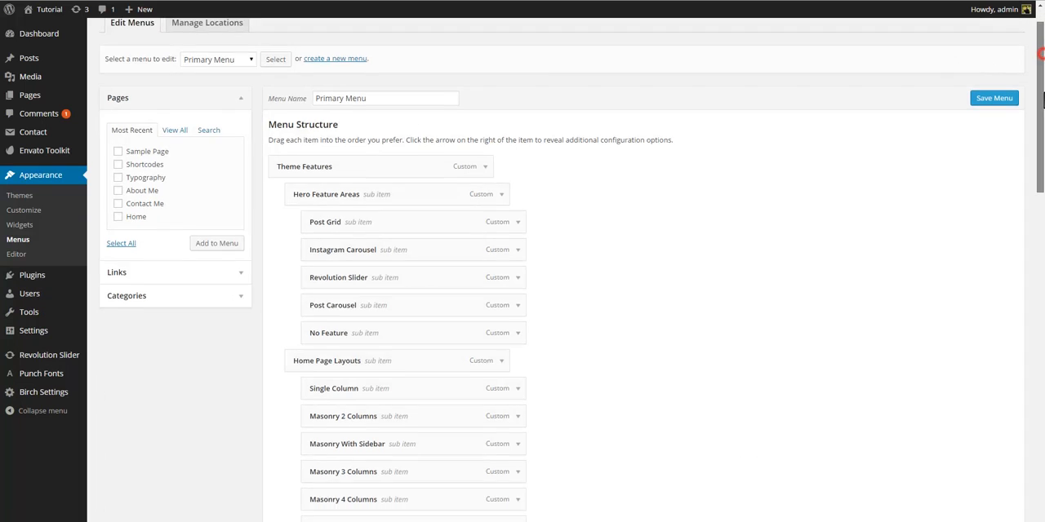
scroll(down, 3)
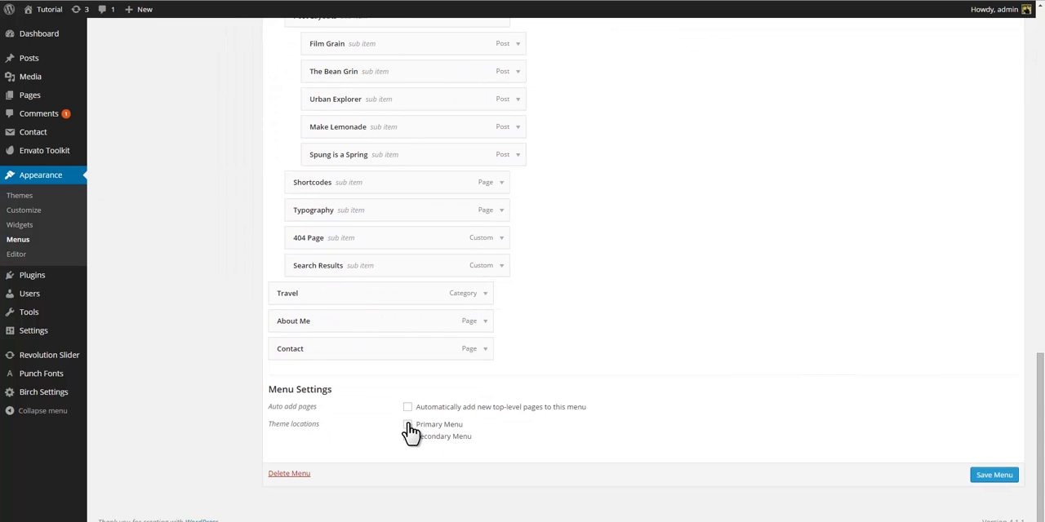
click(407, 424)
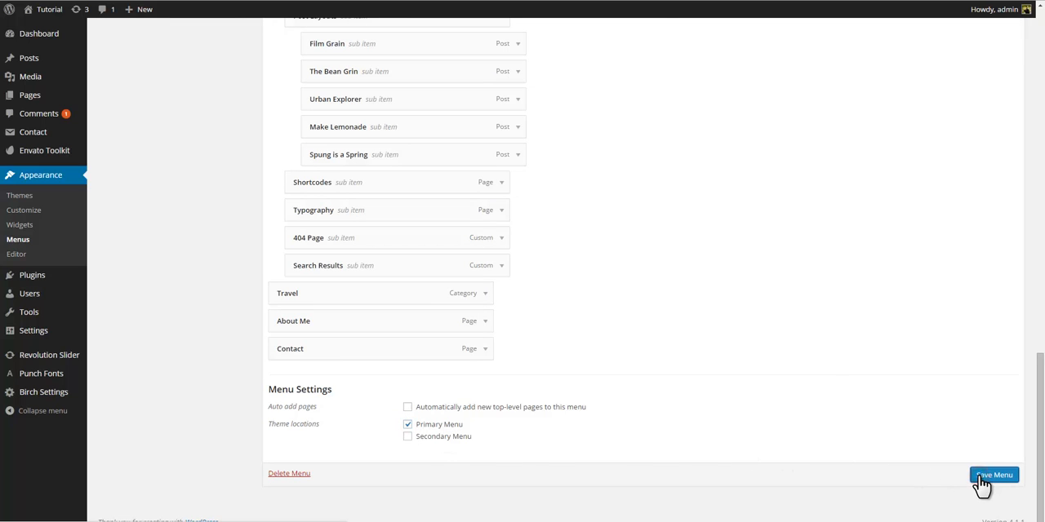
click(993, 475)
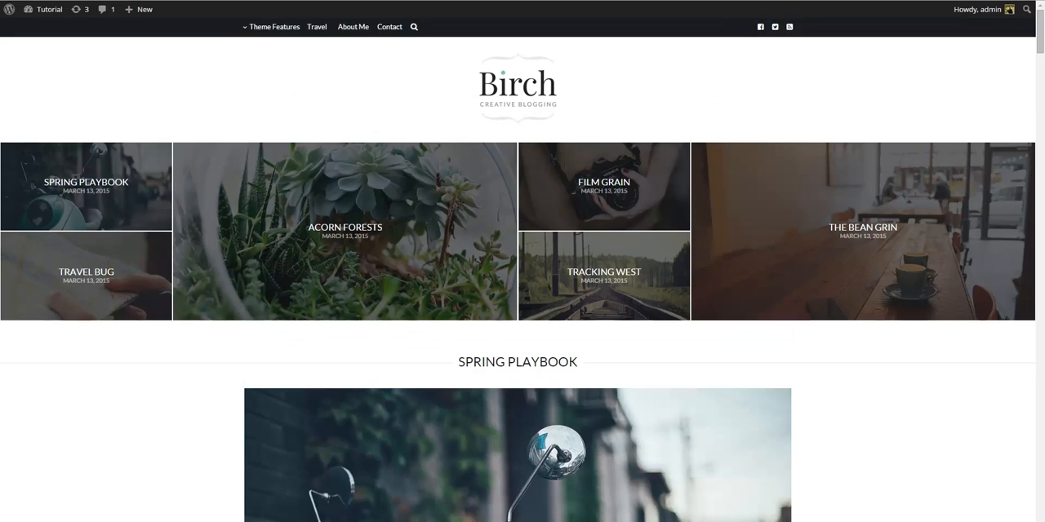
mouse_move(389, 27)
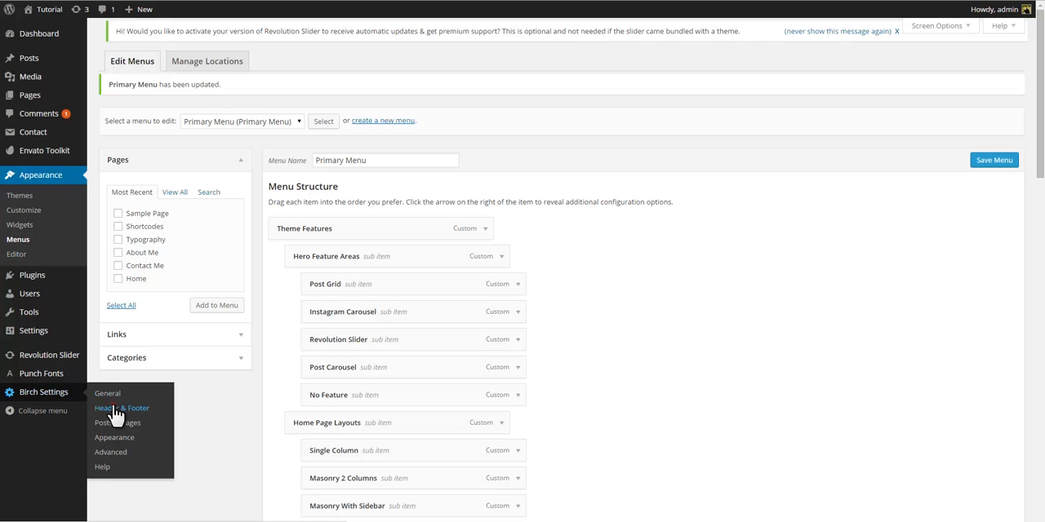
Step: Choose Slider as Birch's Homepage feature, then go to the Revolution Slider overview
click(121, 407)
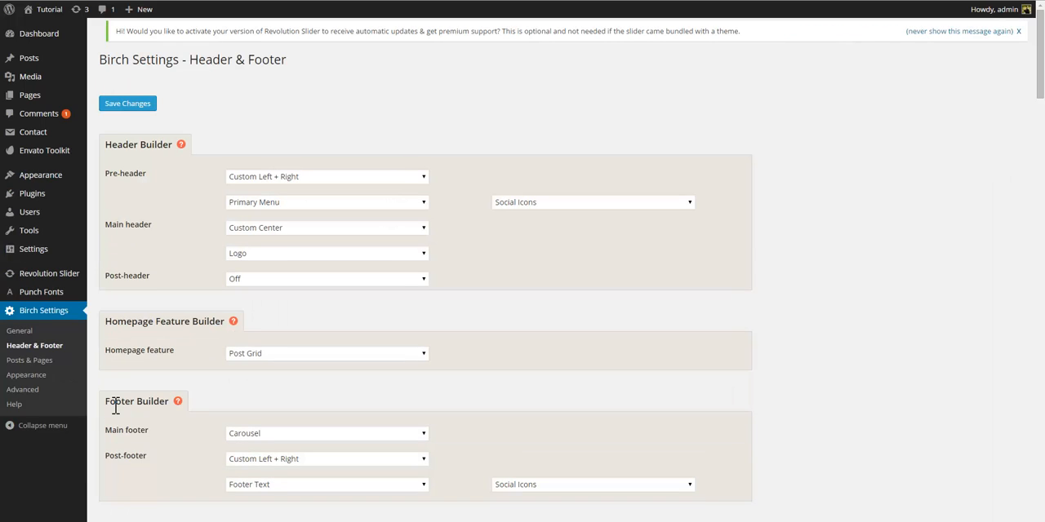
click(326, 353)
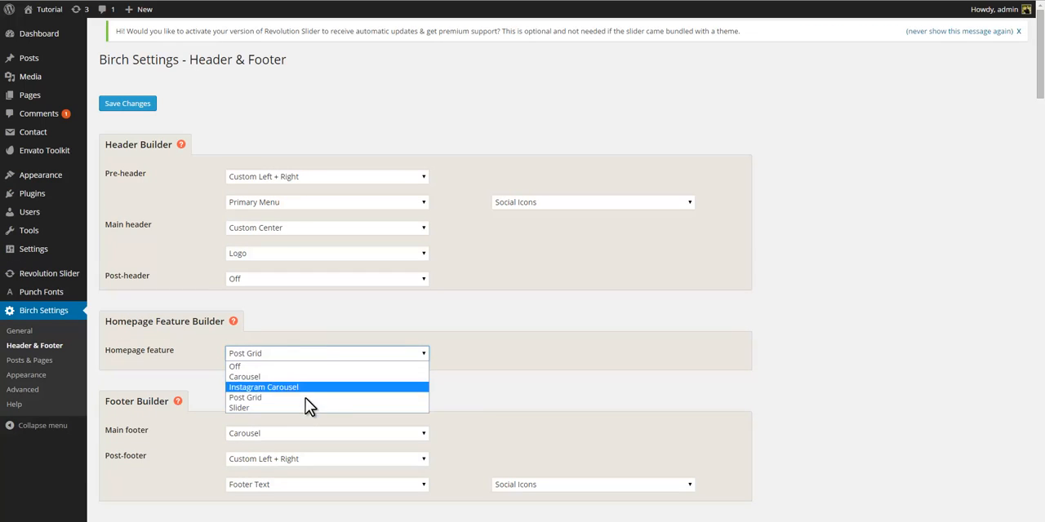
click(239, 408)
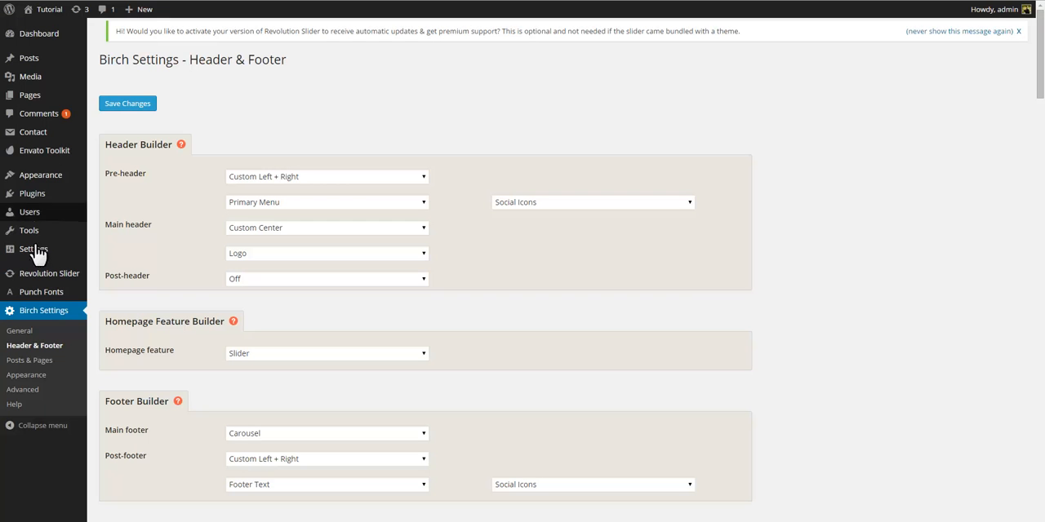
click(49, 274)
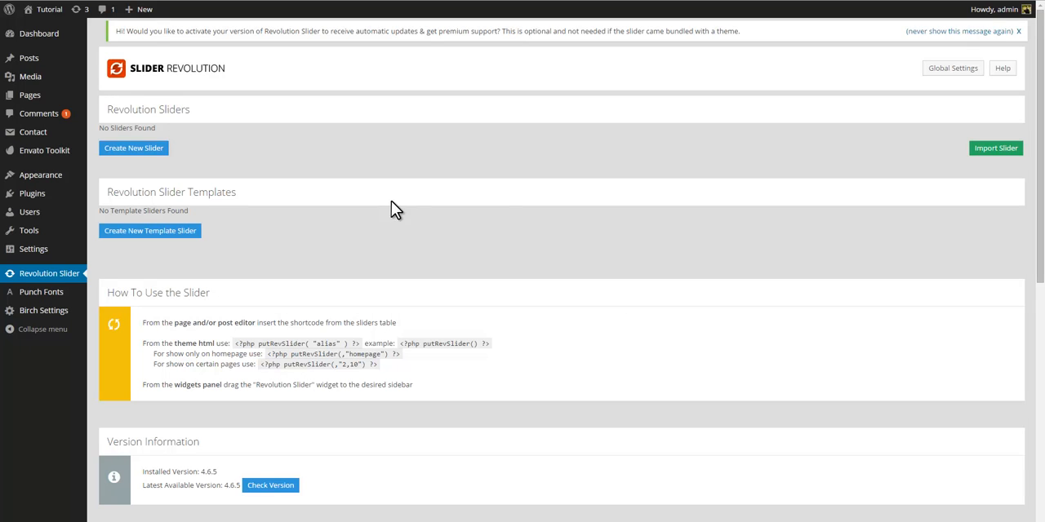
Step: Import Slider1.zip into Revolution Slider
click(995, 148)
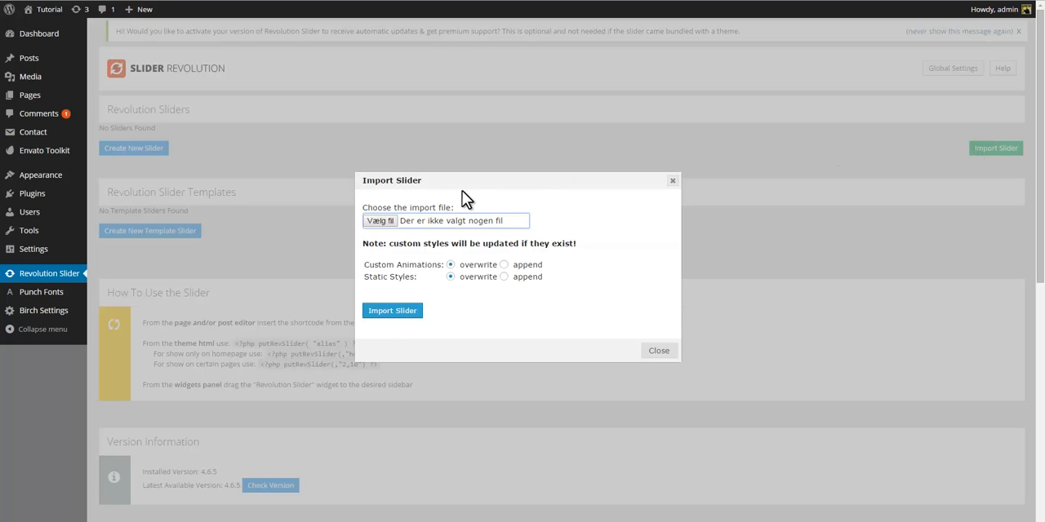
click(378, 220)
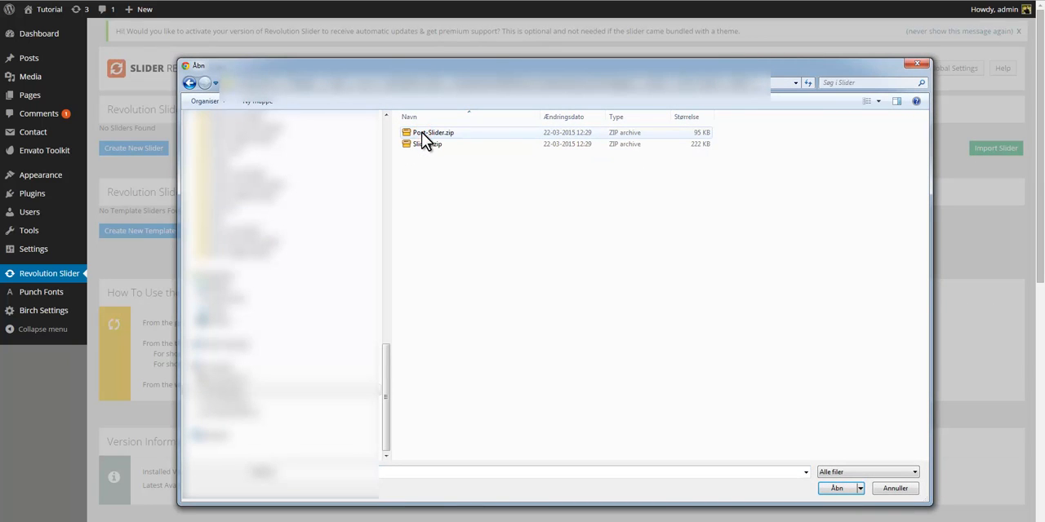
click(835, 488)
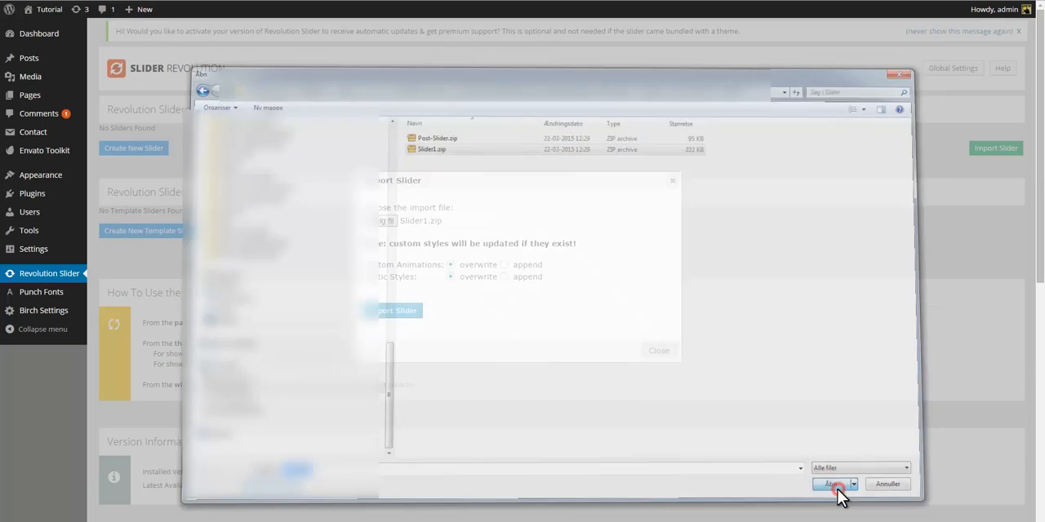
click(831, 484)
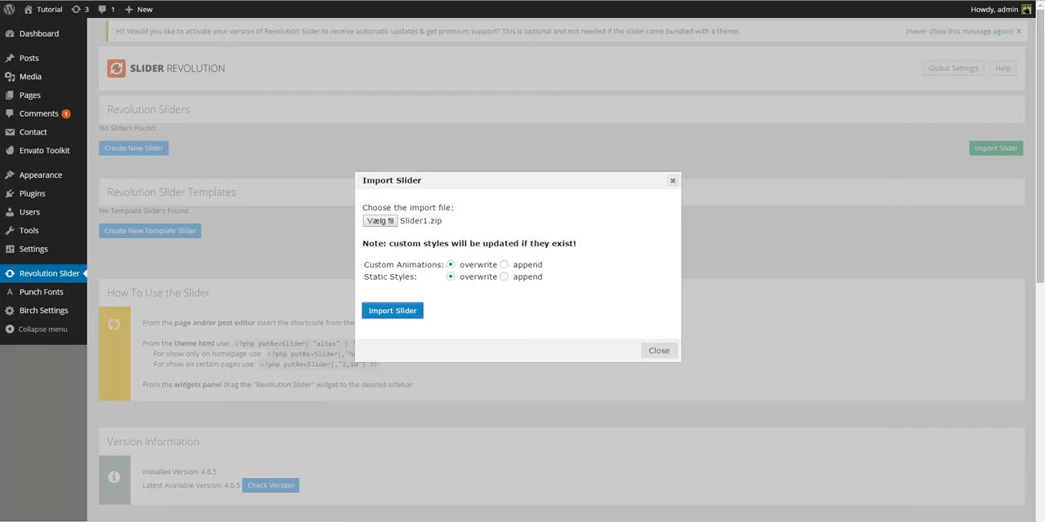
click(392, 310)
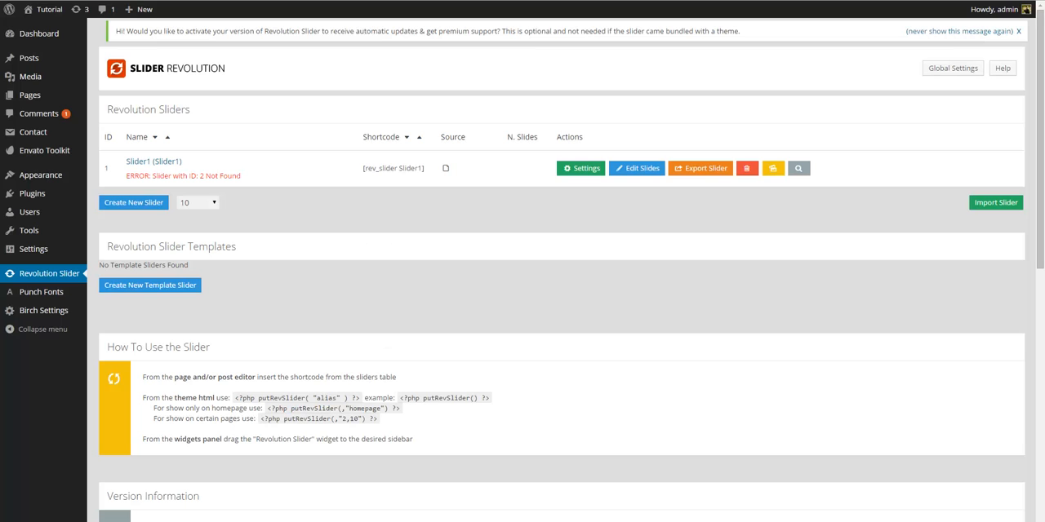
Step: Start importing Post-Slider.zip as a second slider
click(995, 203)
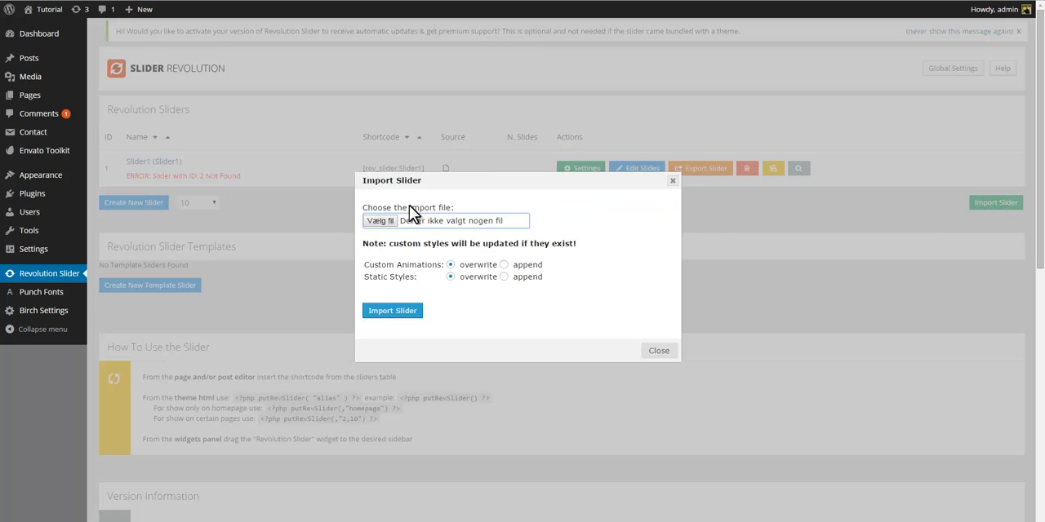
click(379, 221)
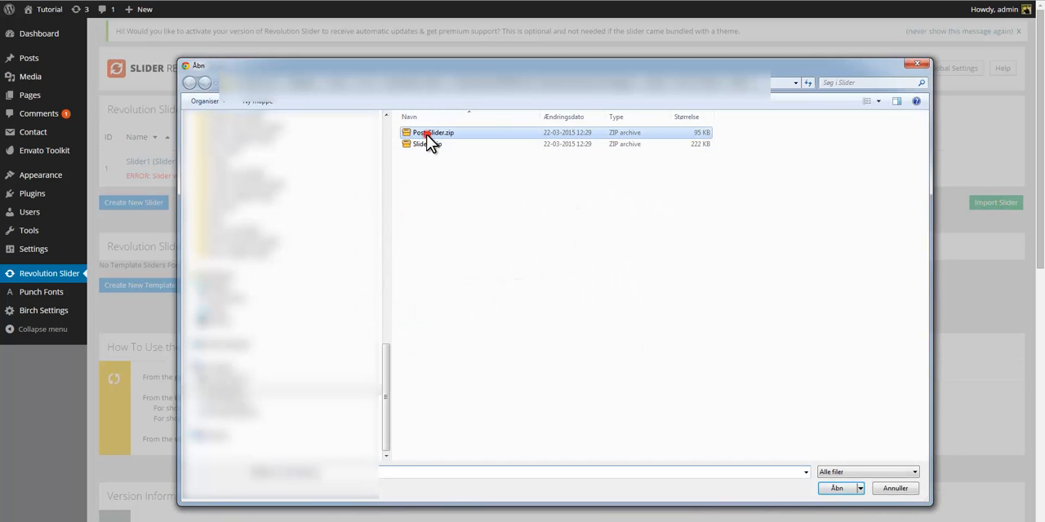
click(836, 488)
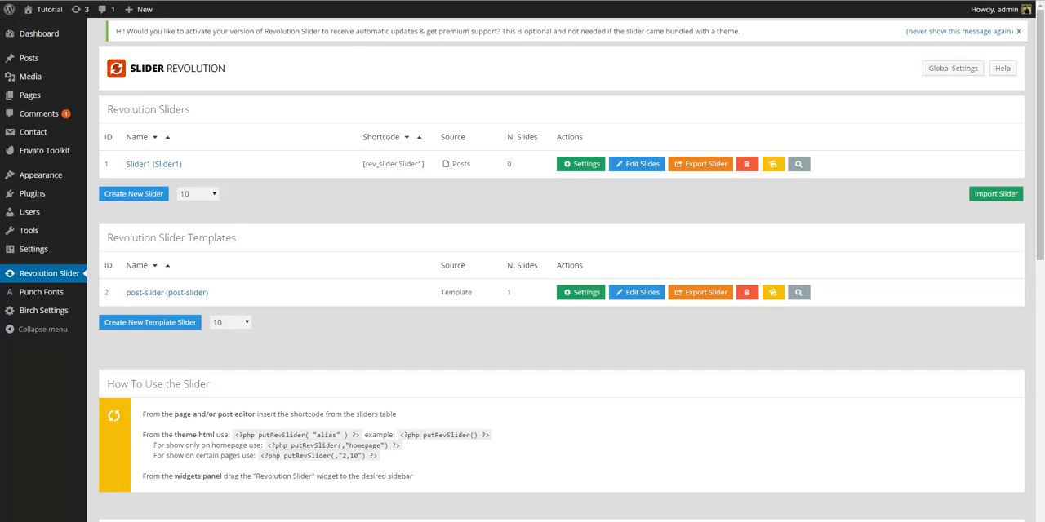
mouse_move(582, 163)
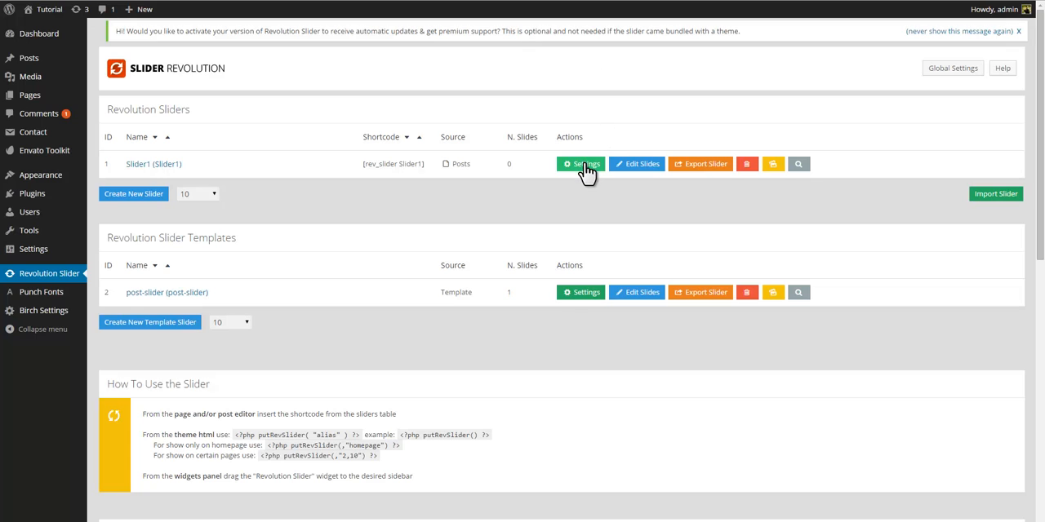
Step: Set Slider1's post category to 'slider (4 items)' and save its settings
click(580, 164)
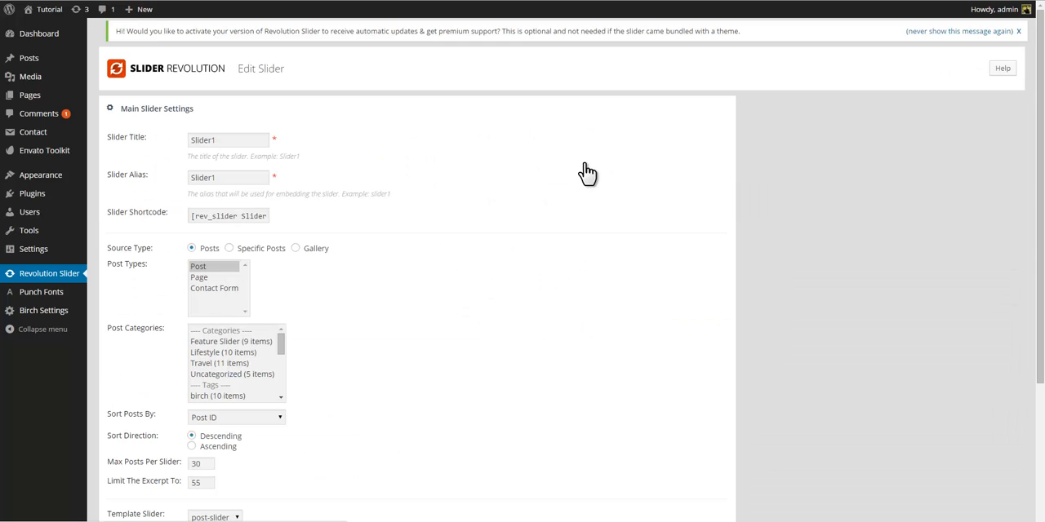
mouse_move(361, 292)
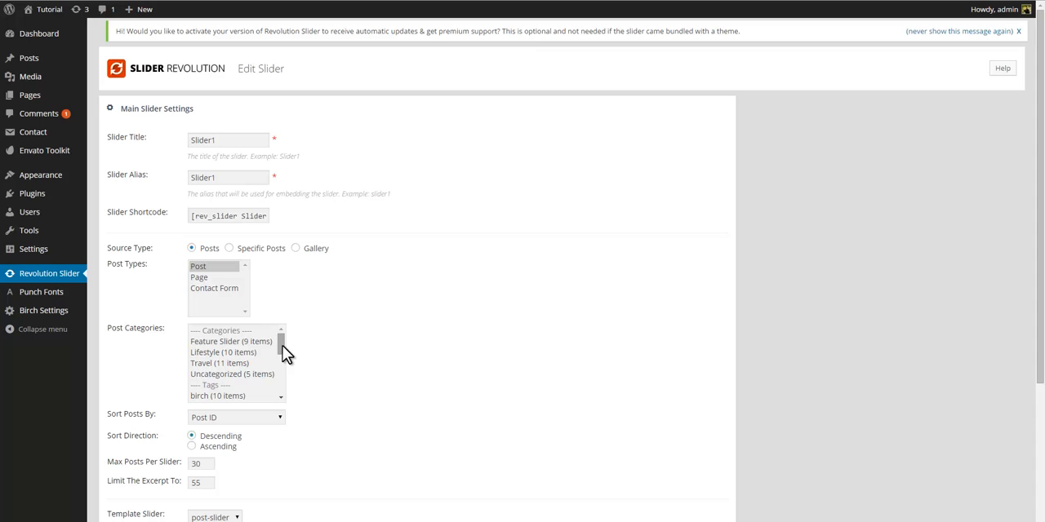
scroll(down, 3)
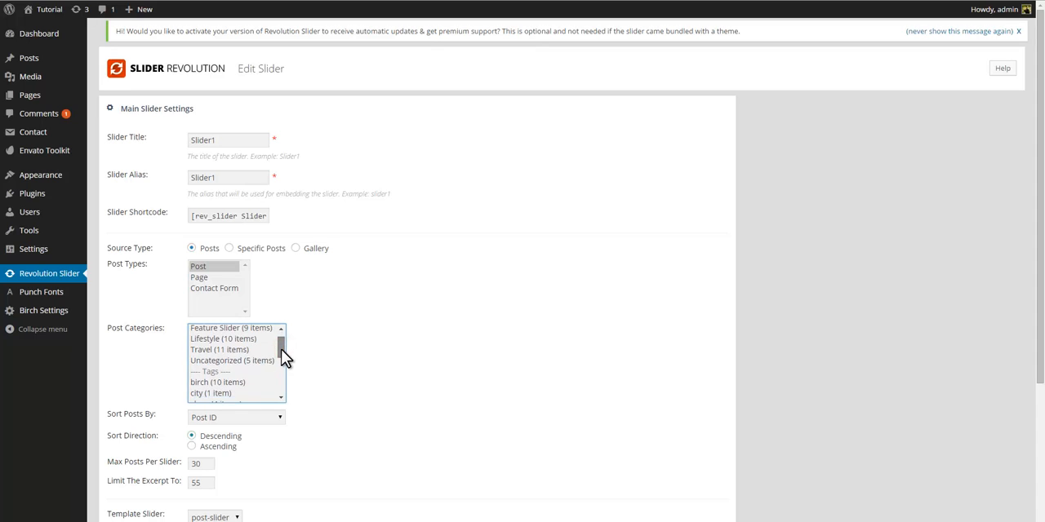
scroll(down, 3)
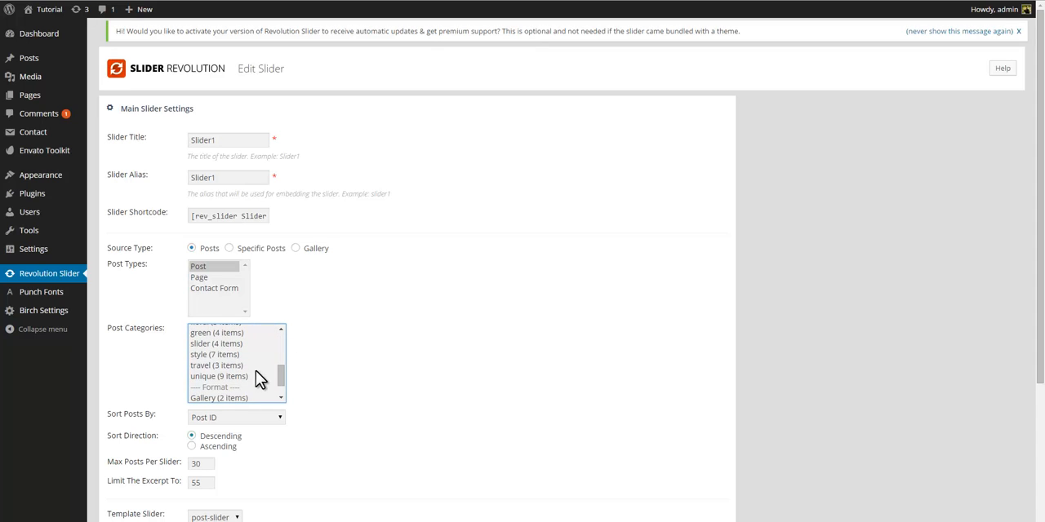
click(216, 343)
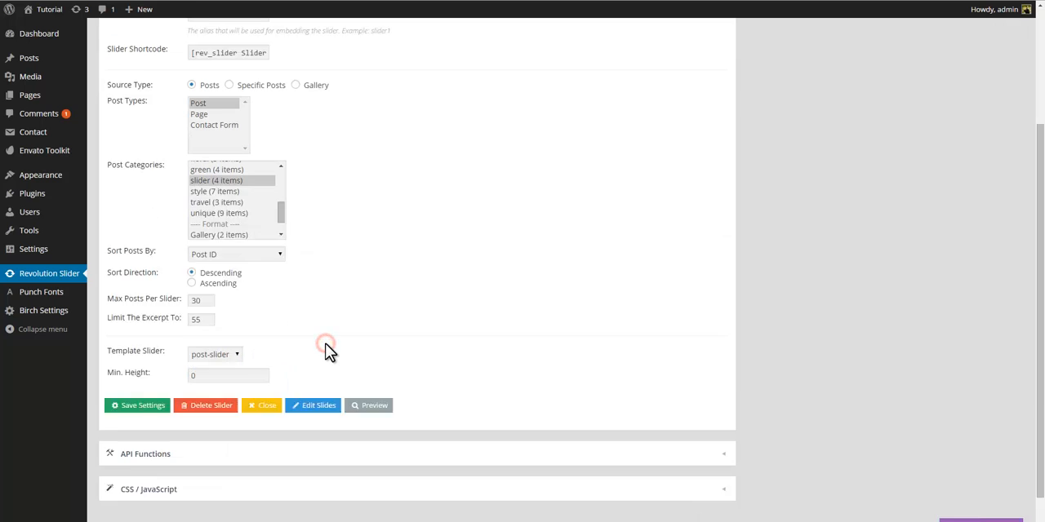
click(137, 405)
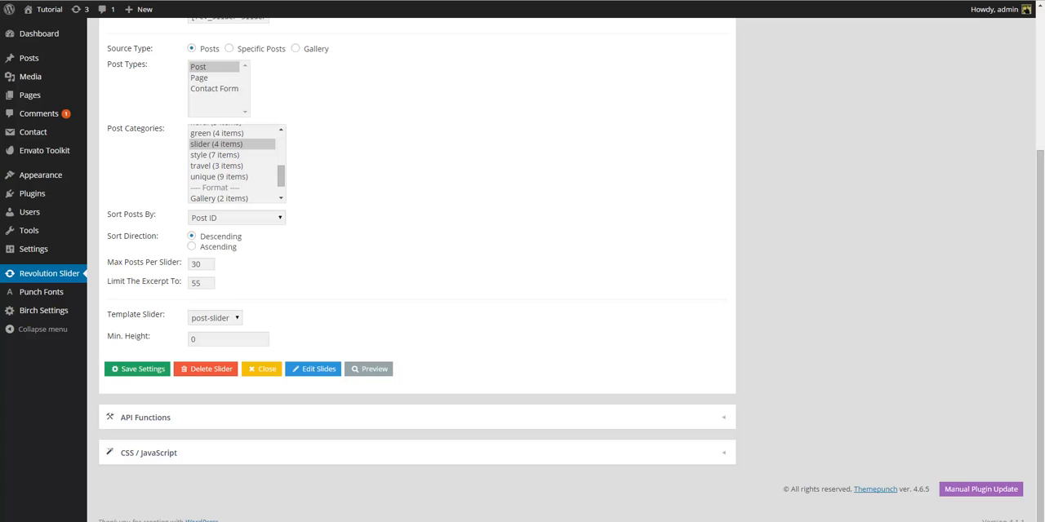
mouse_move(69, 181)
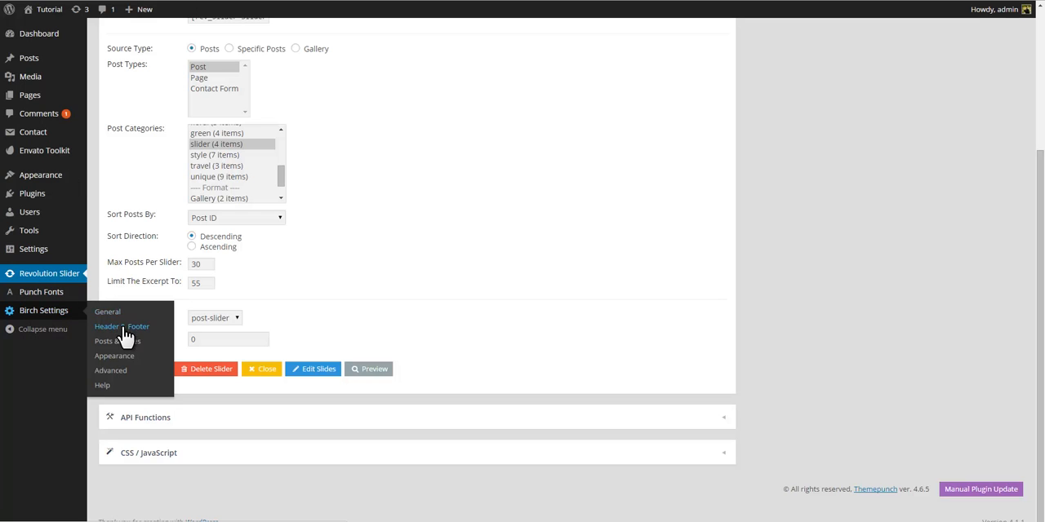
Step: Save Birch Header & Footer settings with the slider feature block using alias Slider1
click(122, 326)
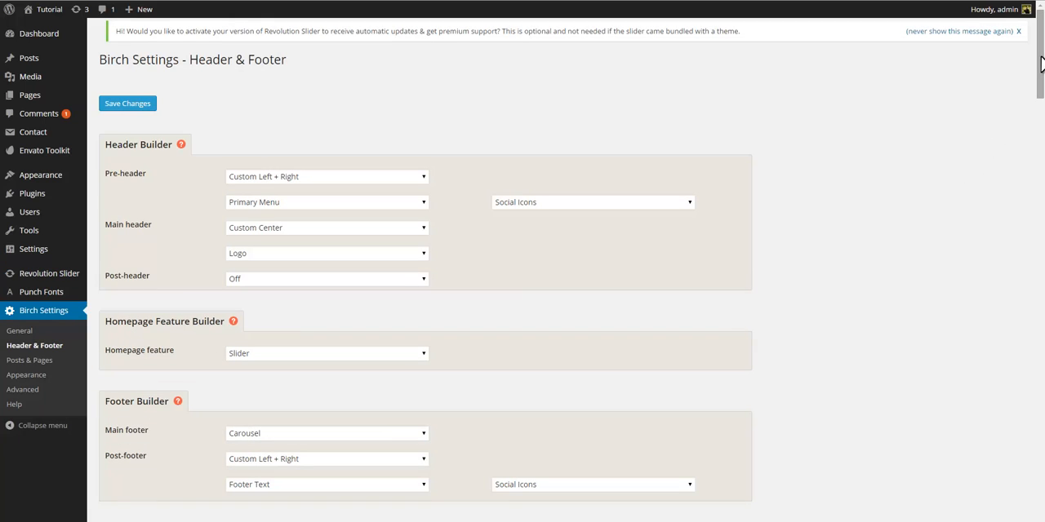
scroll(down, 3)
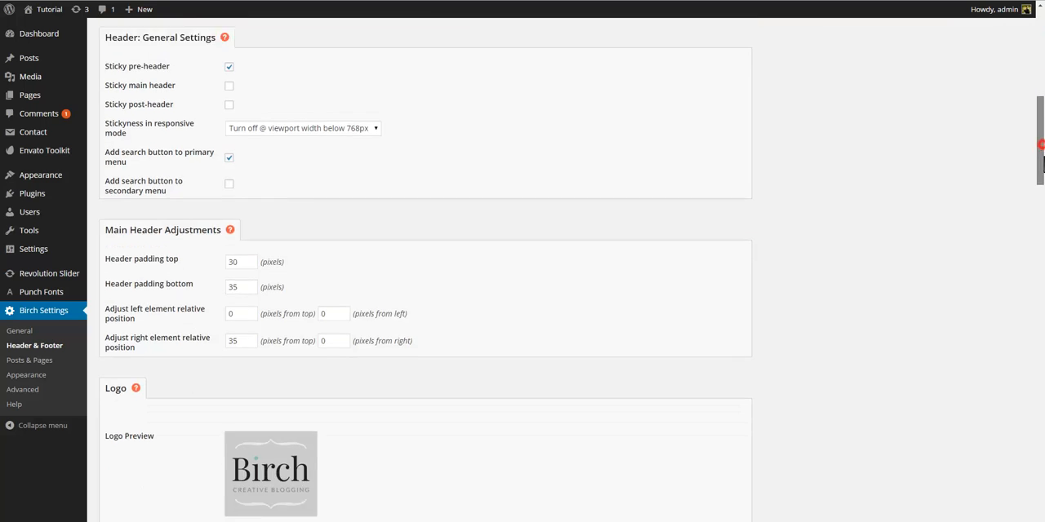
scroll(down, 3)
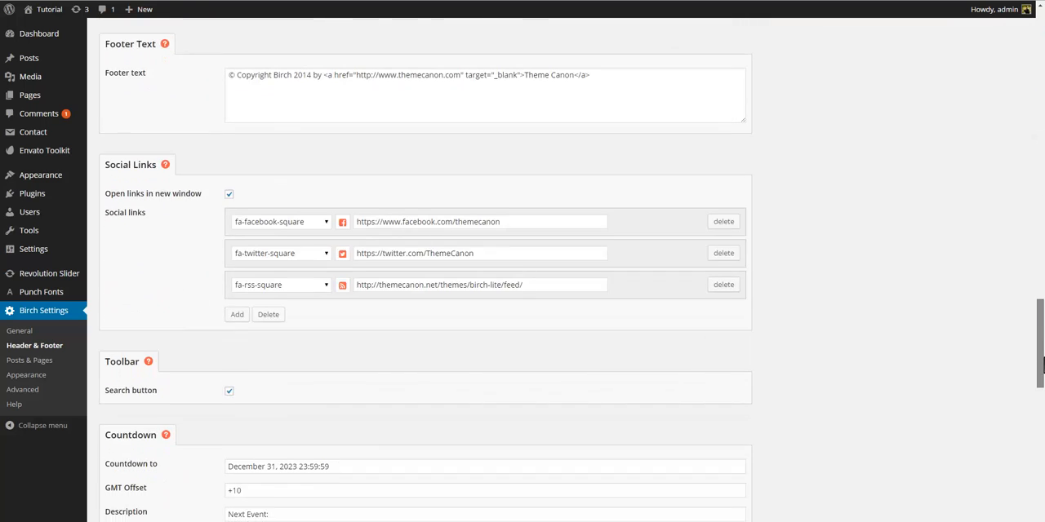
scroll(down, 3)
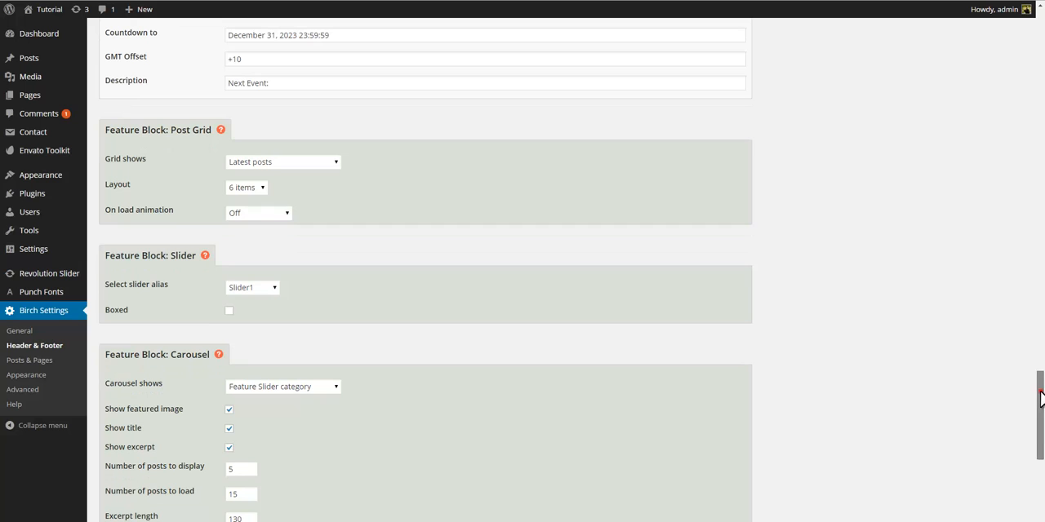
scroll(down, 3)
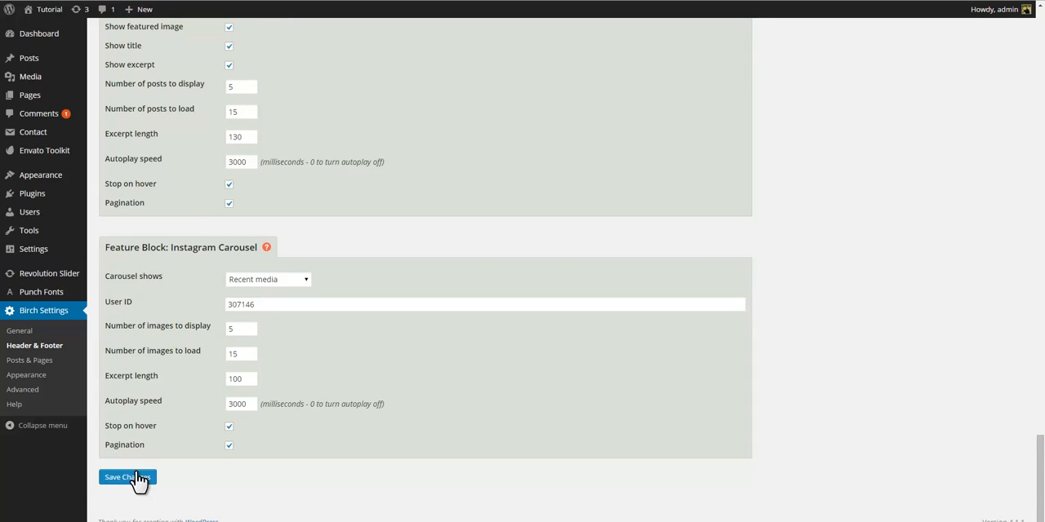
click(127, 478)
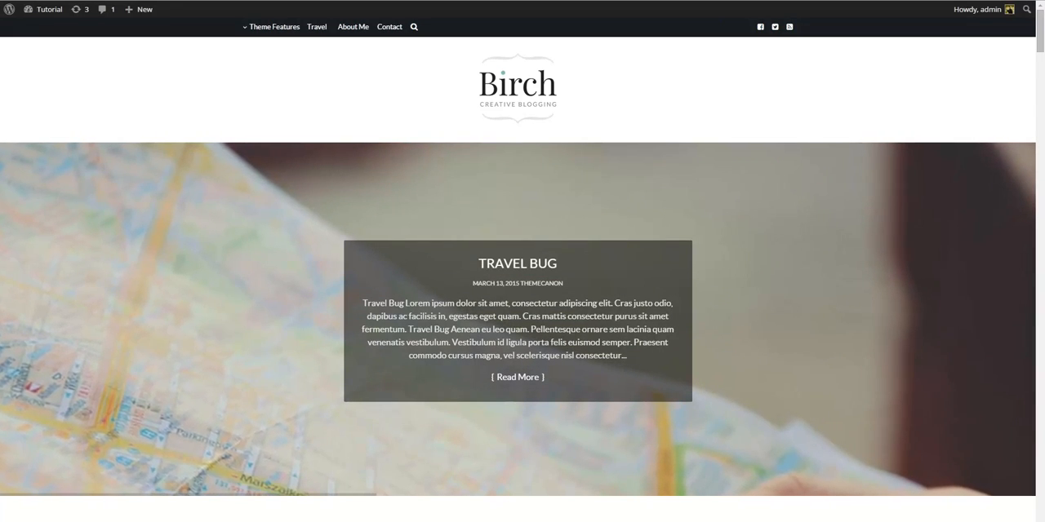
Step: Advance the homepage hero slider two slides, then scroll down to the post entries
click(1012, 319)
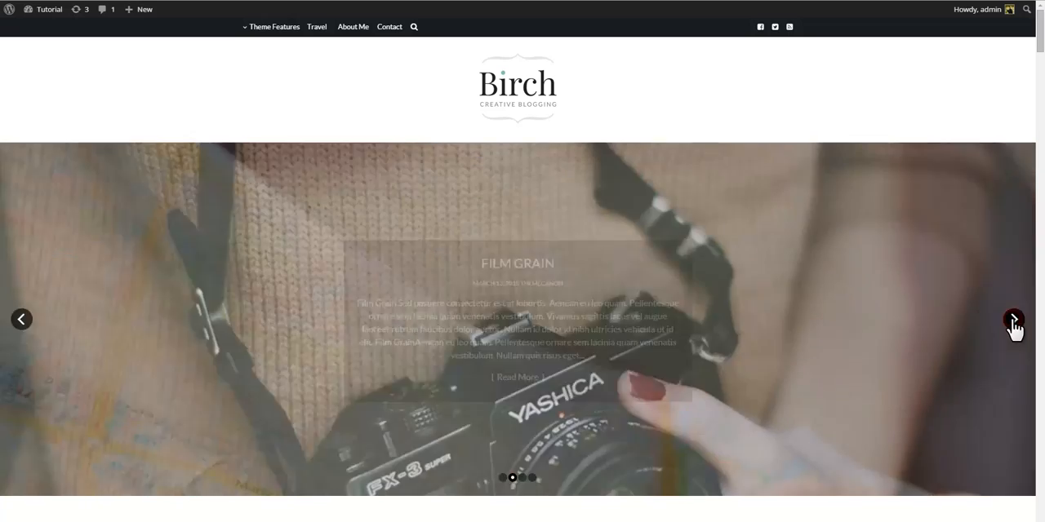
click(1013, 318)
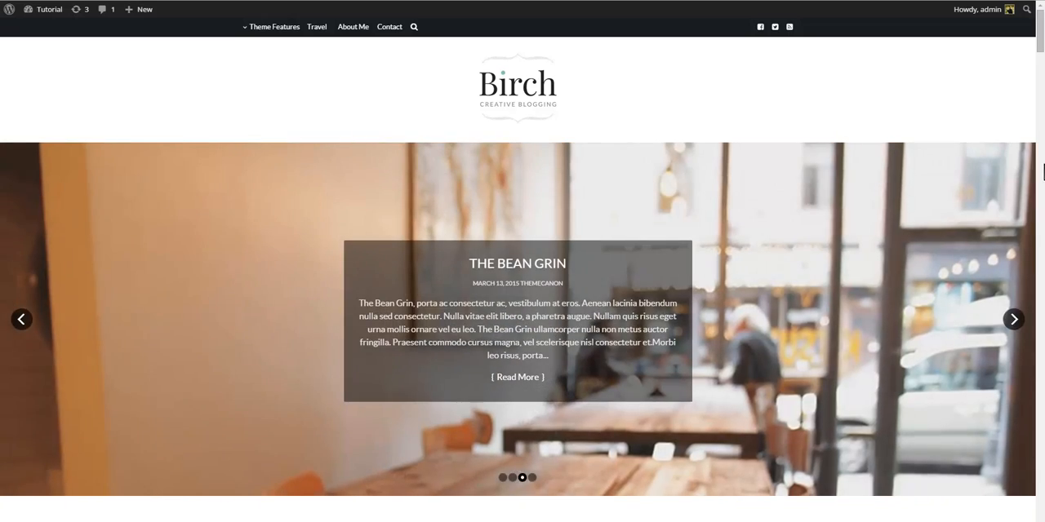
scroll(down, 3)
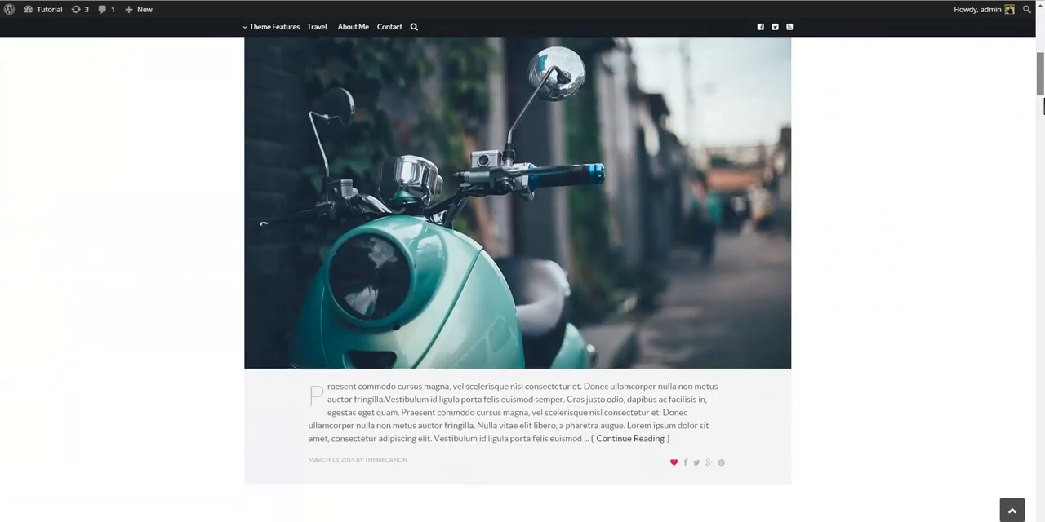